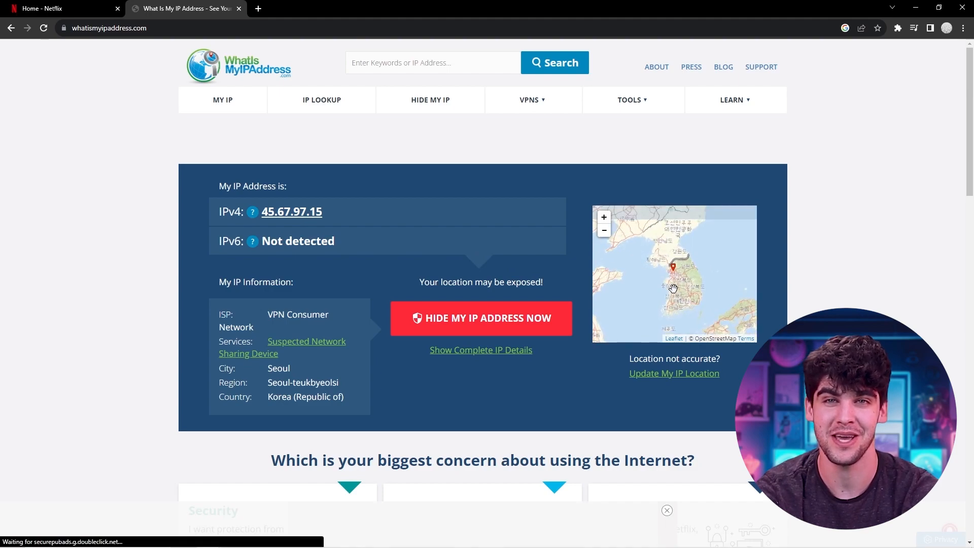
Switch to the Netflix tab and browse the Only on Netflix and K-Dramas rows.
click(62, 8)
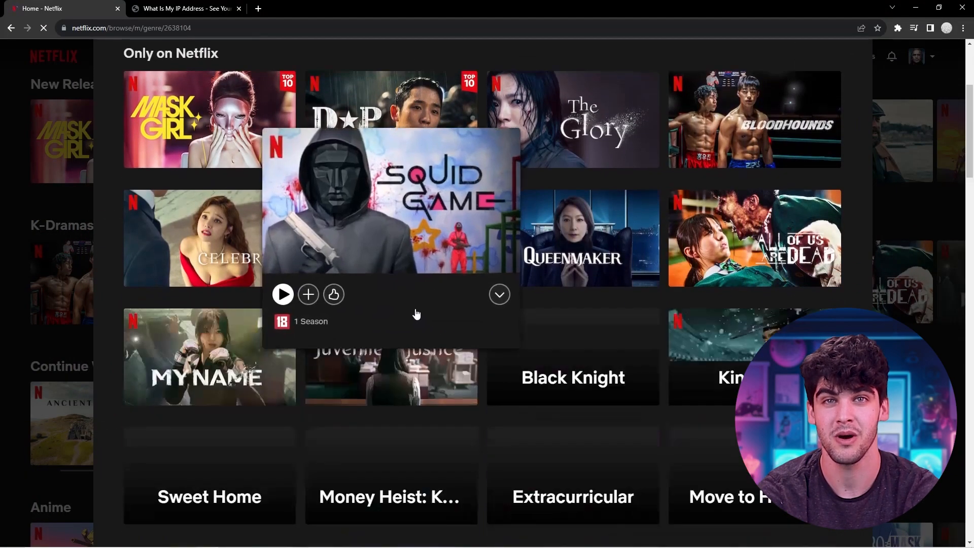
scroll(down, 3)
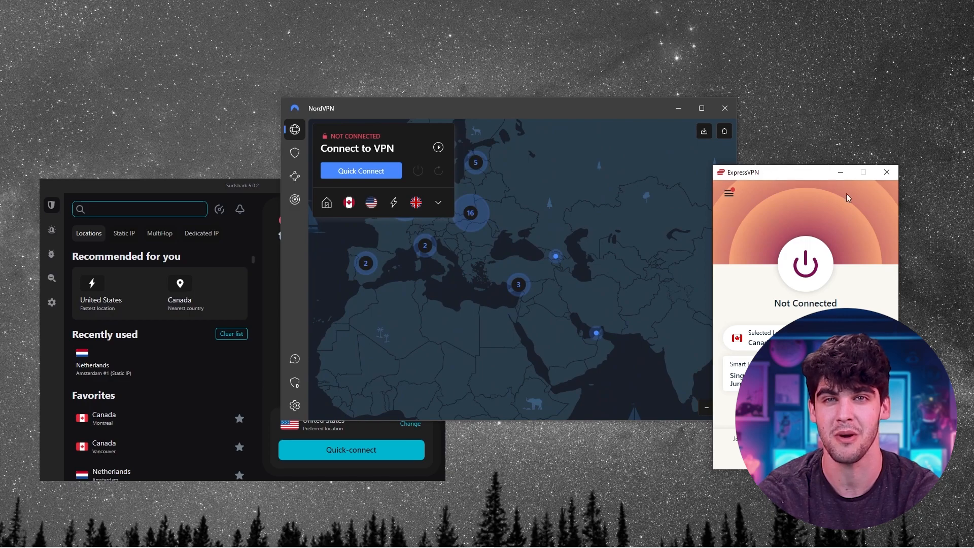
Open ExpressVPN's hamburger menu listing locations, options and help.
click(729, 193)
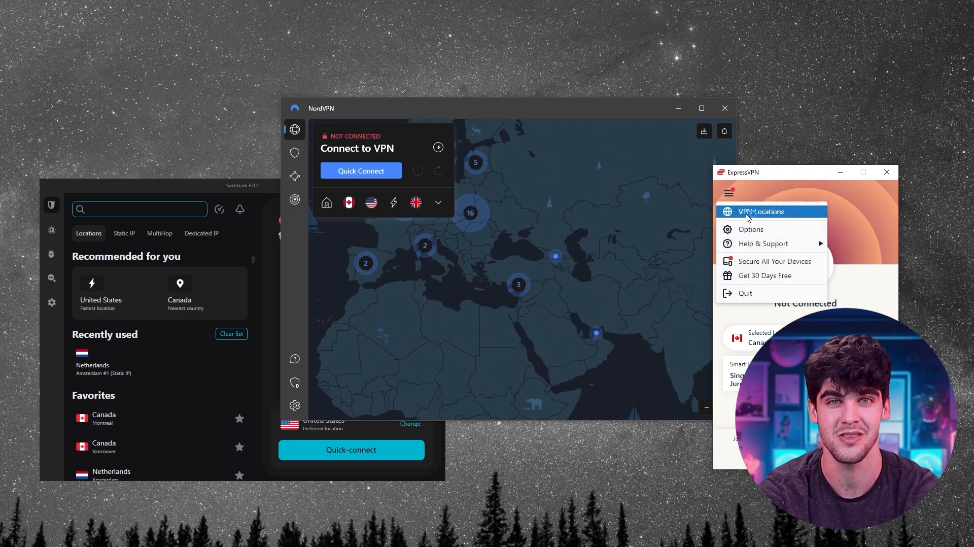
click(762, 211)
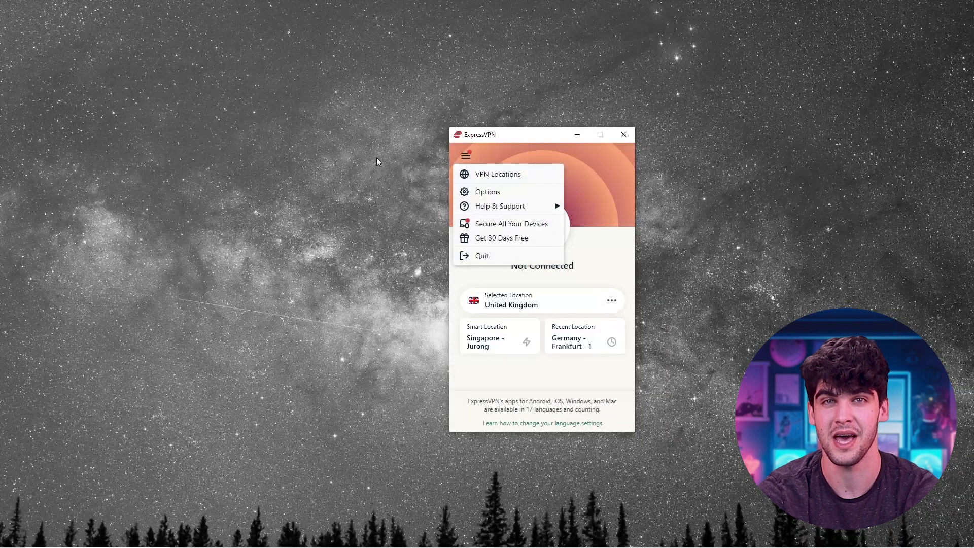
mouse_move(386, 180)
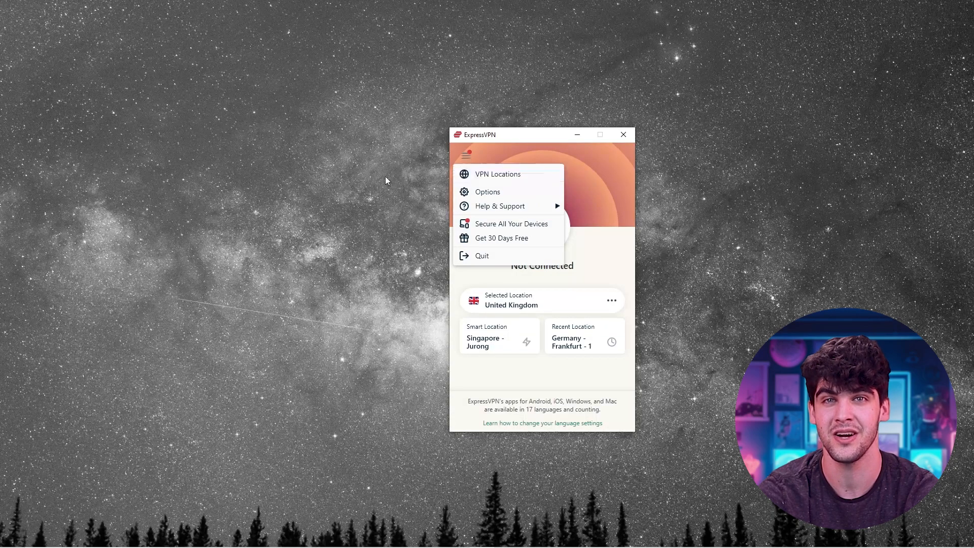
Pick South Korea - 2 under Asia Pacific from ExpressVPN's VPN Locations list.
click(497, 175)
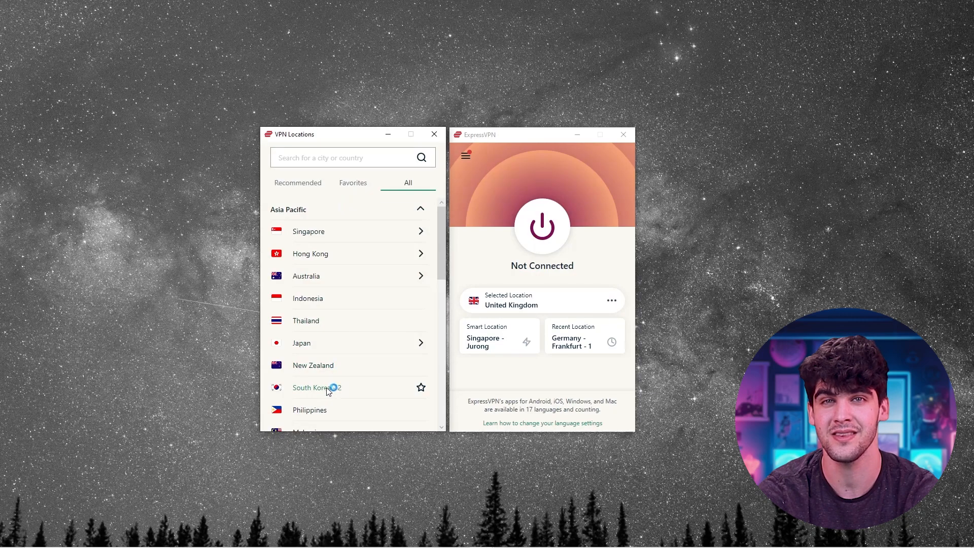
click(317, 387)
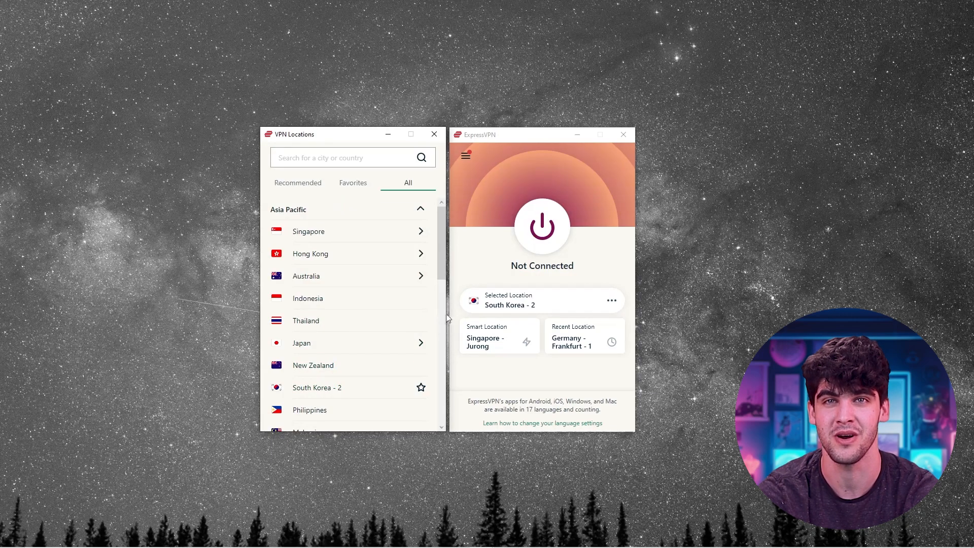
click(541, 225)
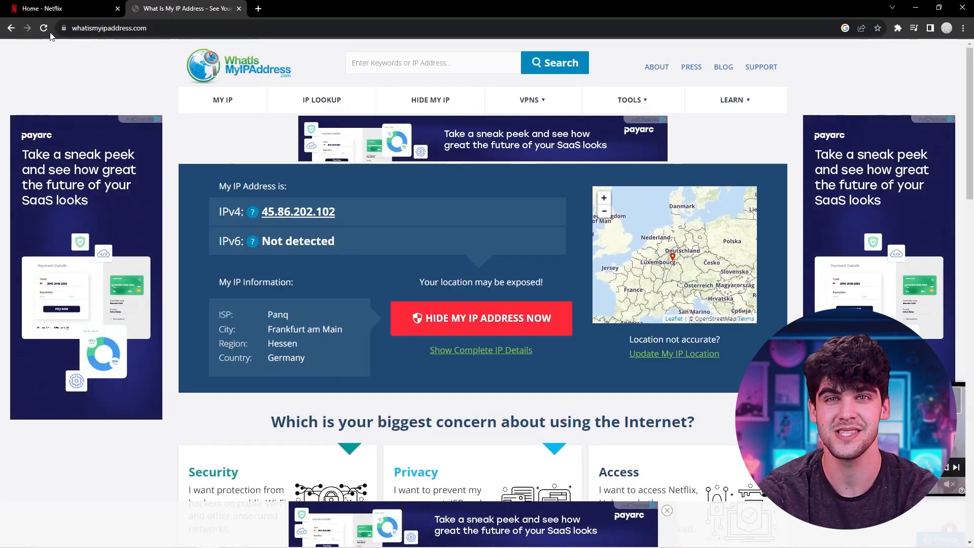
Reload whatismyipaddress.com so it shows a Seoul, Korea IP address.
click(44, 28)
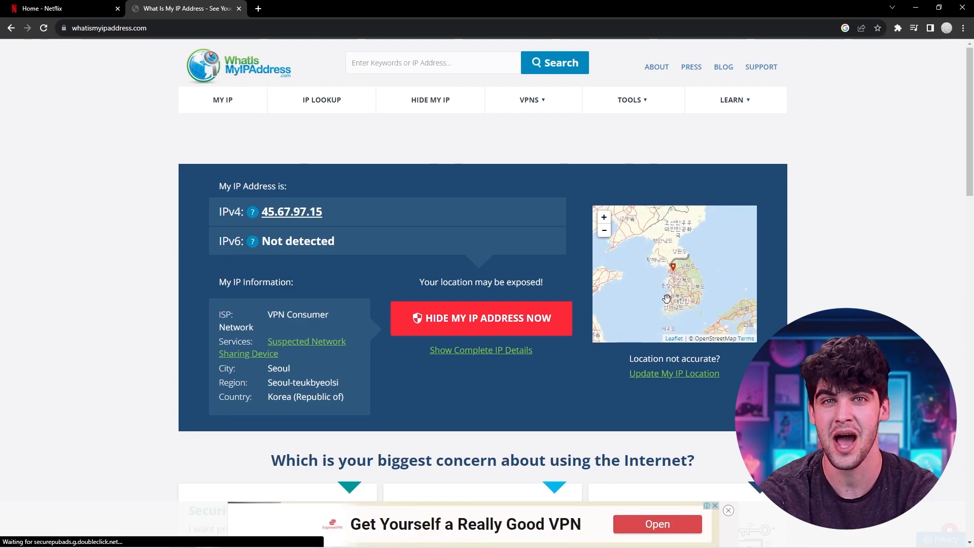
click(62, 8)
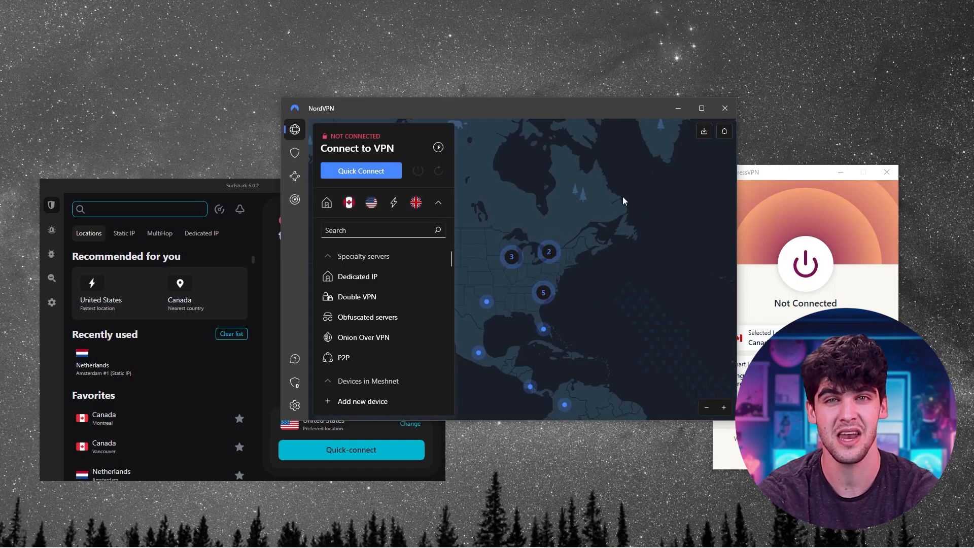
Browse NordVPN's server locations, then open Settings > Split tunneling.
scroll(down, 3)
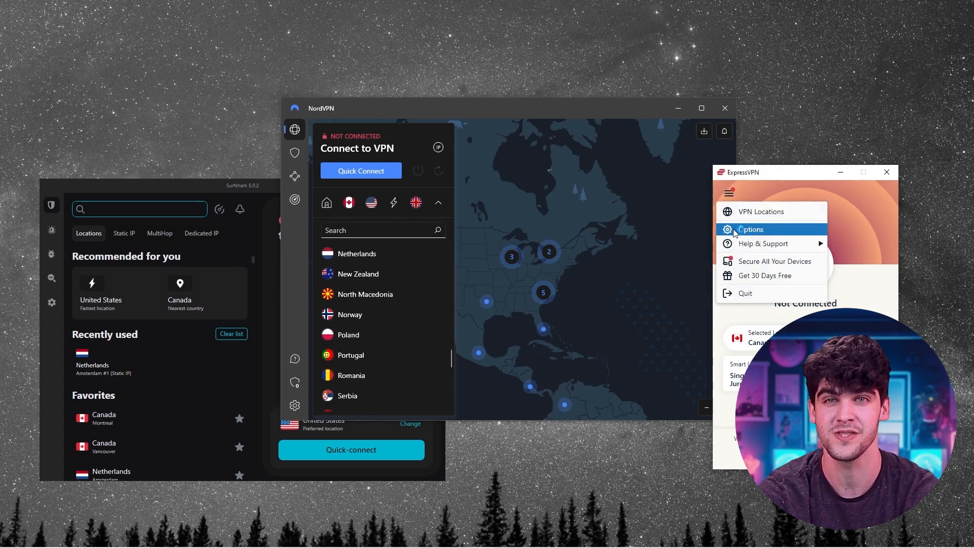
click(761, 211)
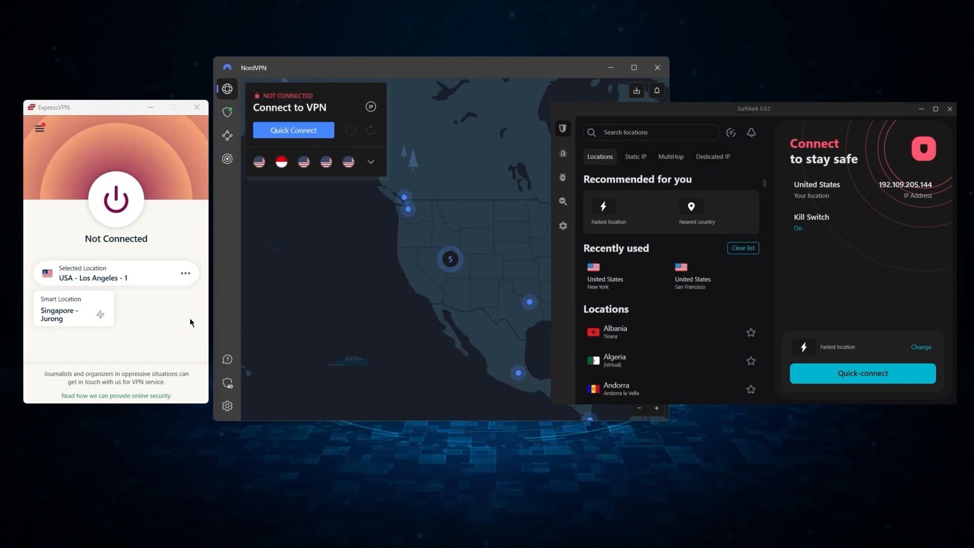
click(39, 129)
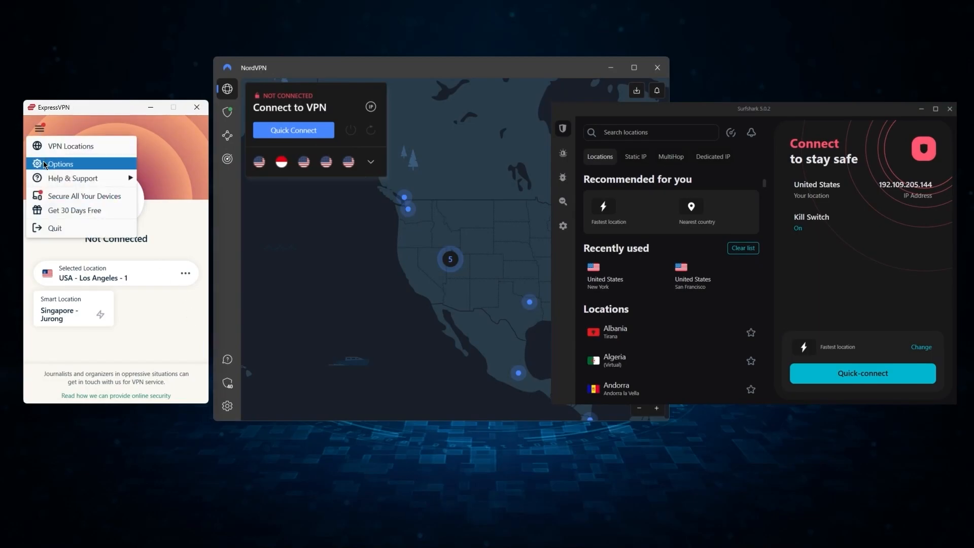
click(61, 164)
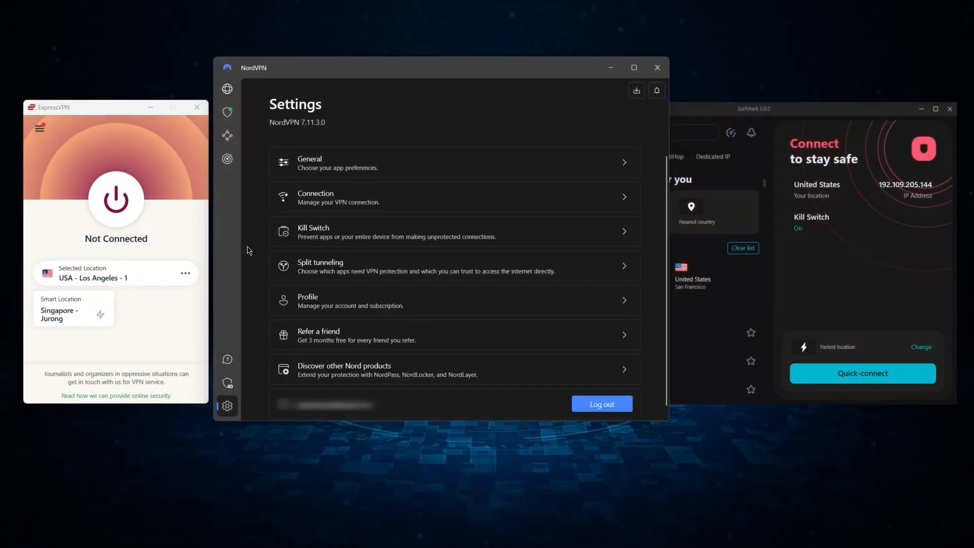
click(453, 266)
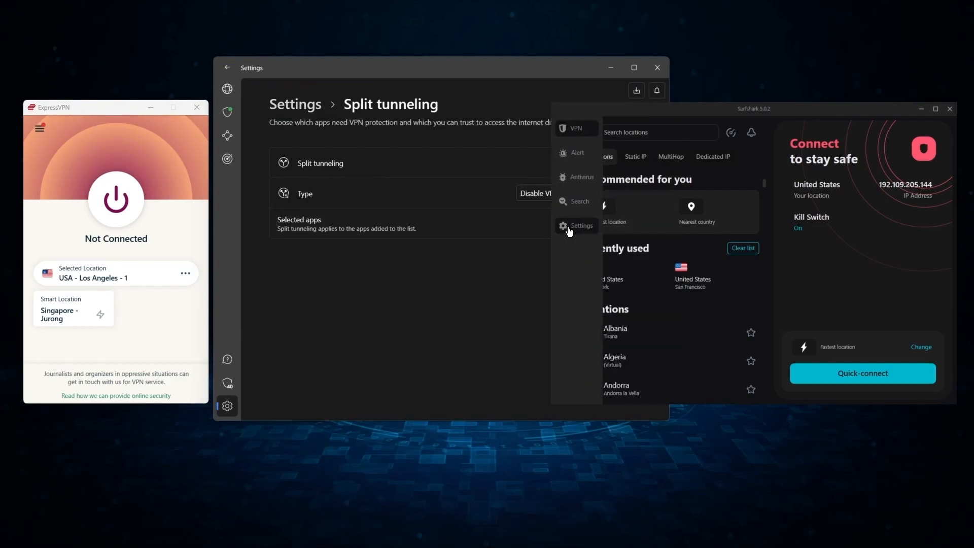
click(581, 226)
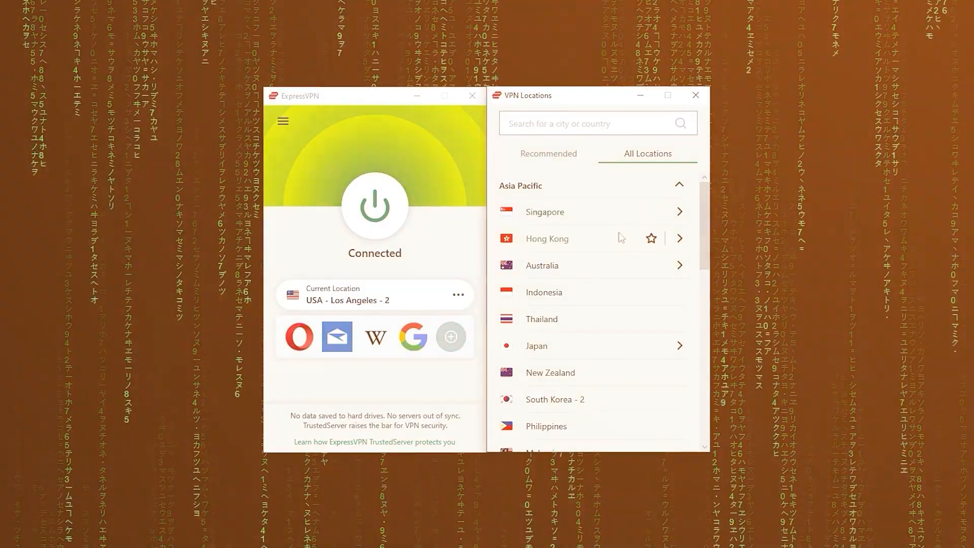
Scroll through ExpressVPN's list of server locations.
scroll(down, 3)
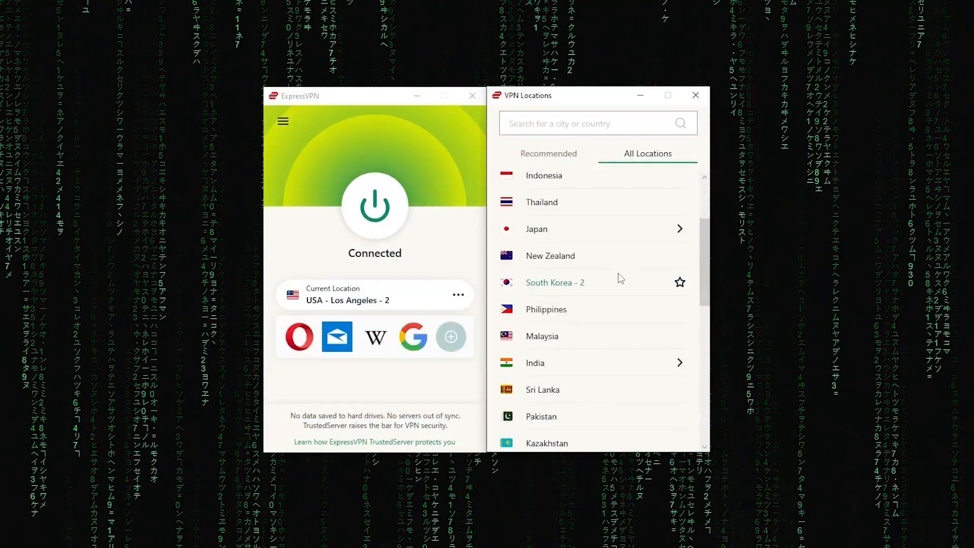
scroll(down, 3)
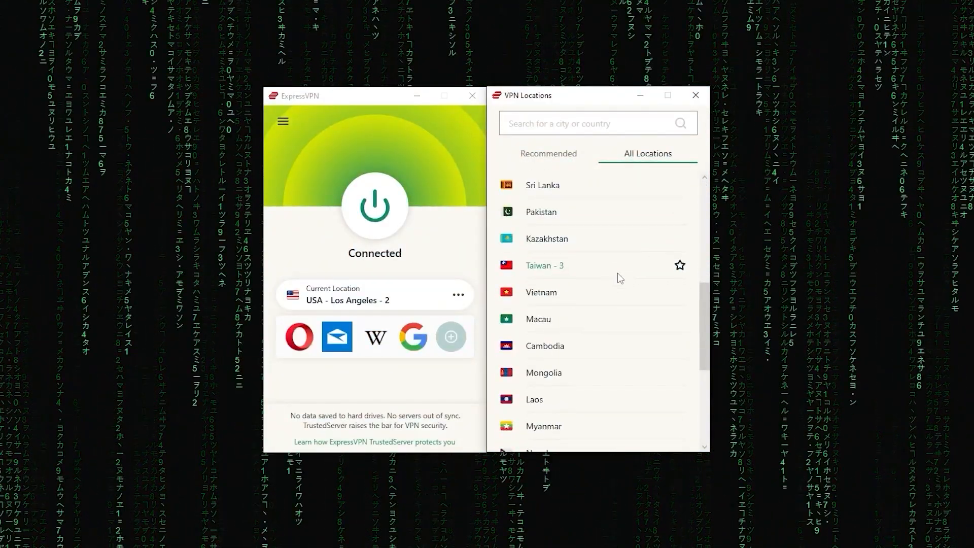
scroll(down, 3)
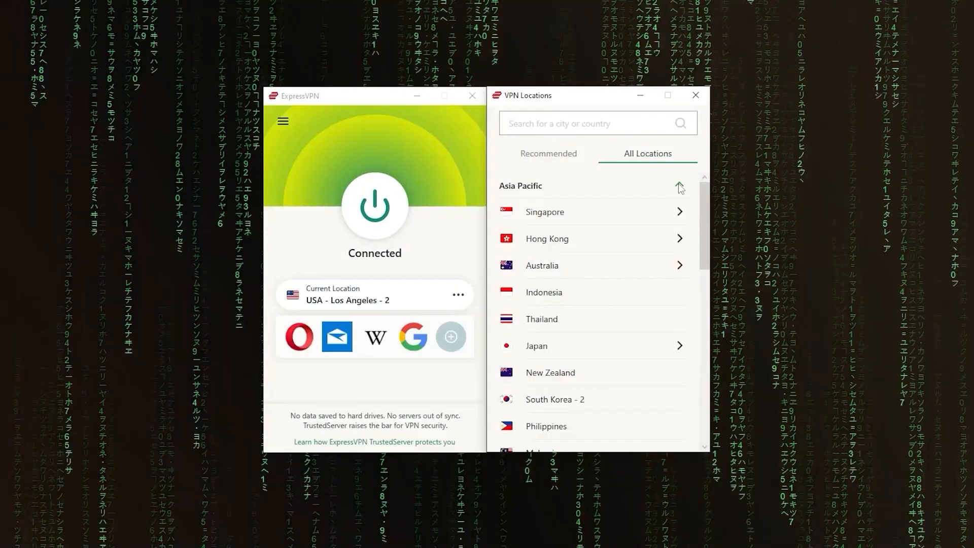
scroll(down, 3)
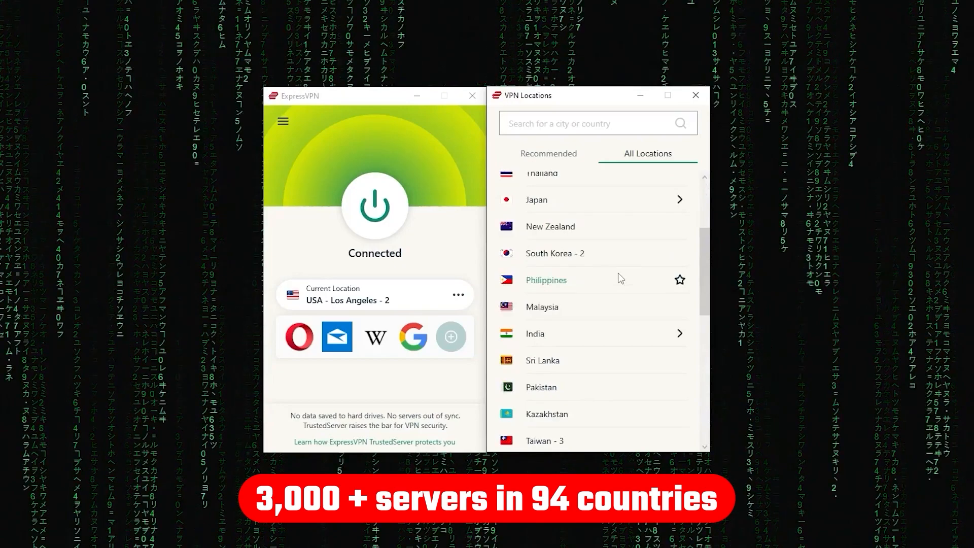
scroll(down, 3)
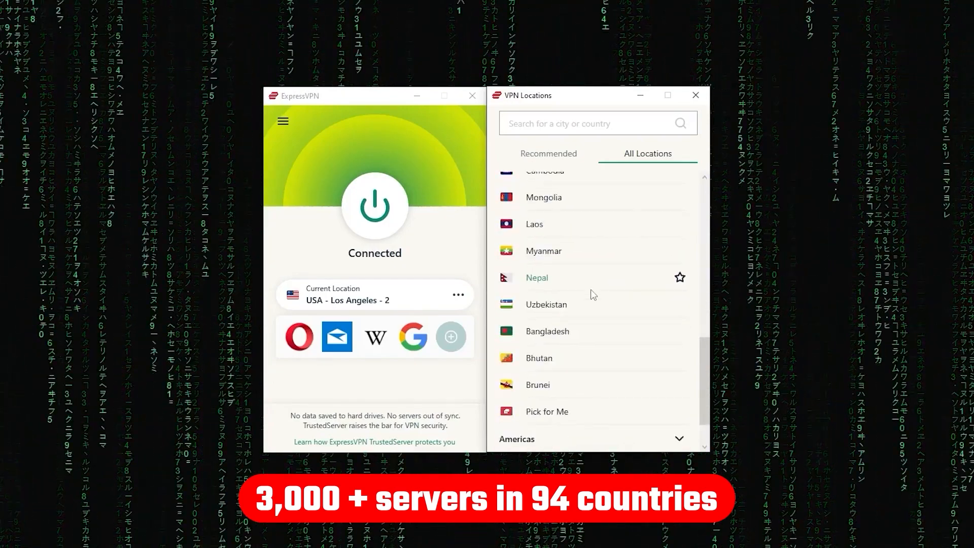
scroll(down, 3)
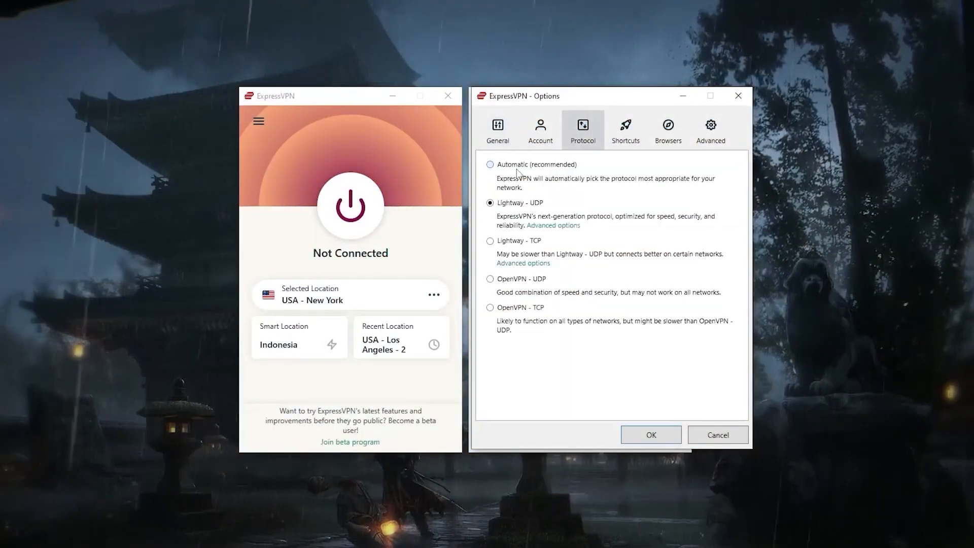
Show the Protocol tab in ExpressVPN's Options.
click(491, 241)
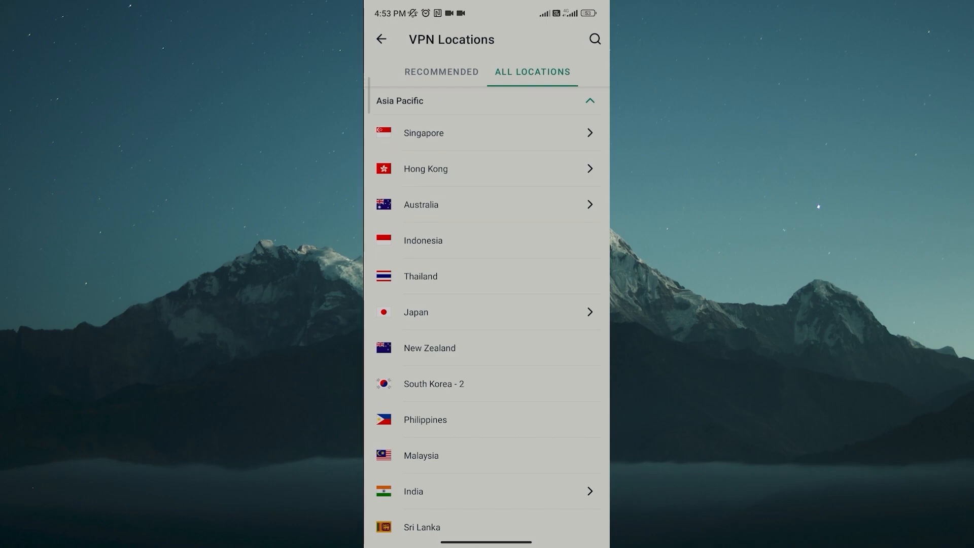
scroll(down, 3)
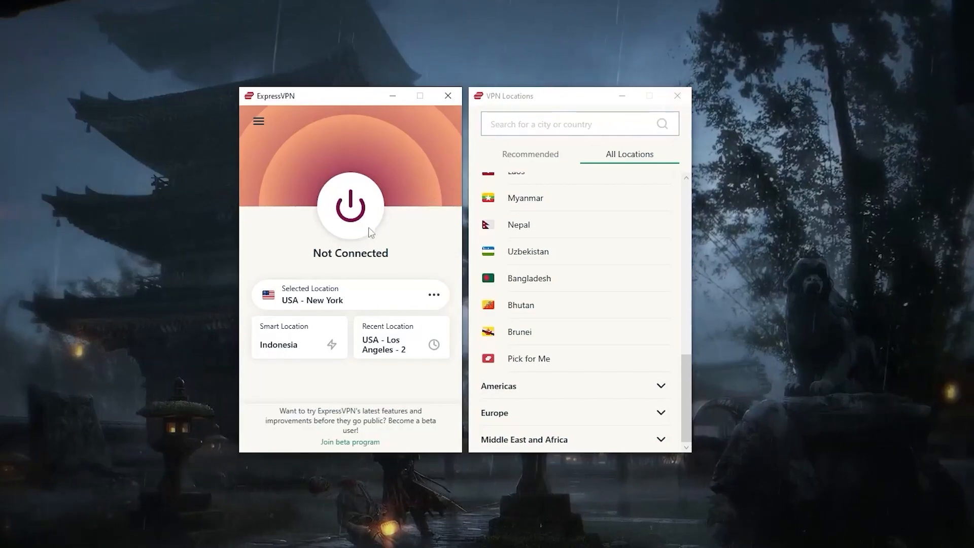
click(350, 205)
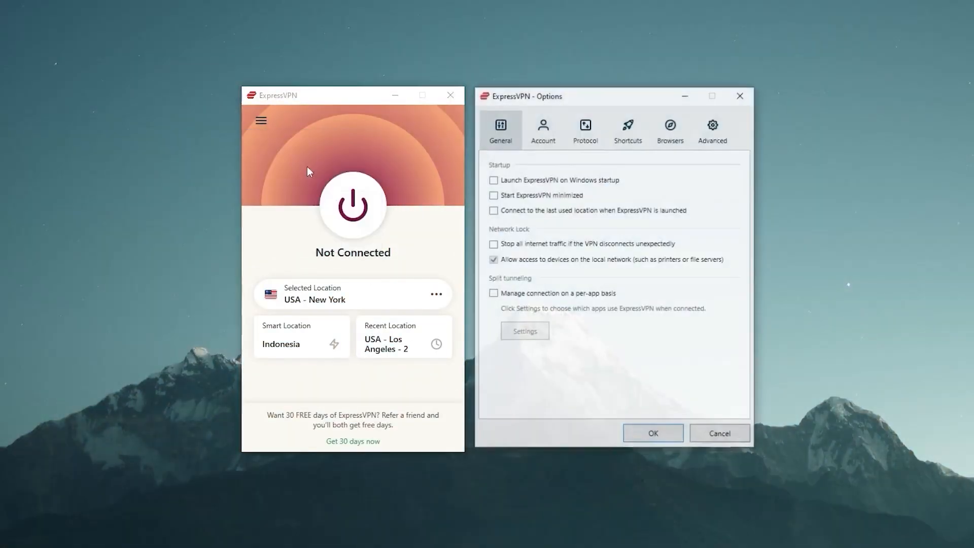
click(583, 127)
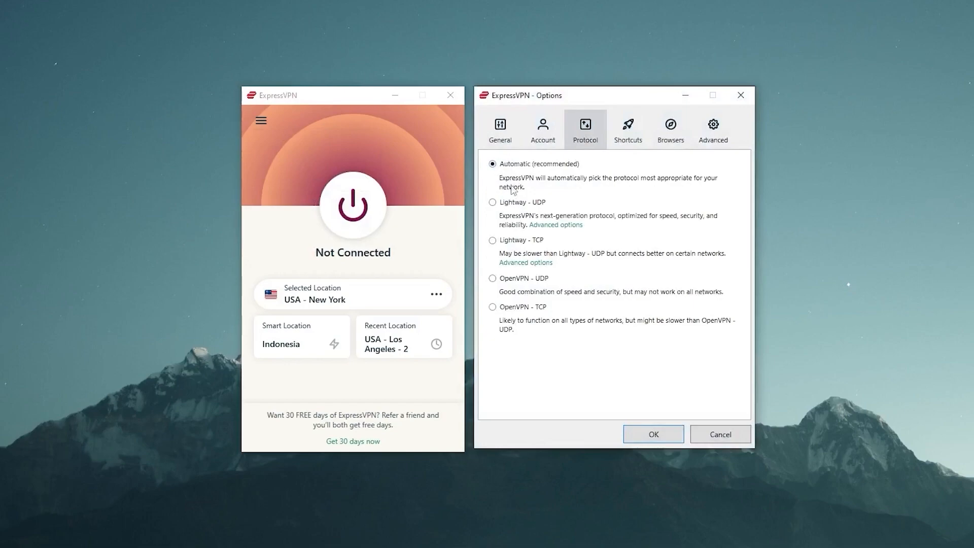
click(492, 277)
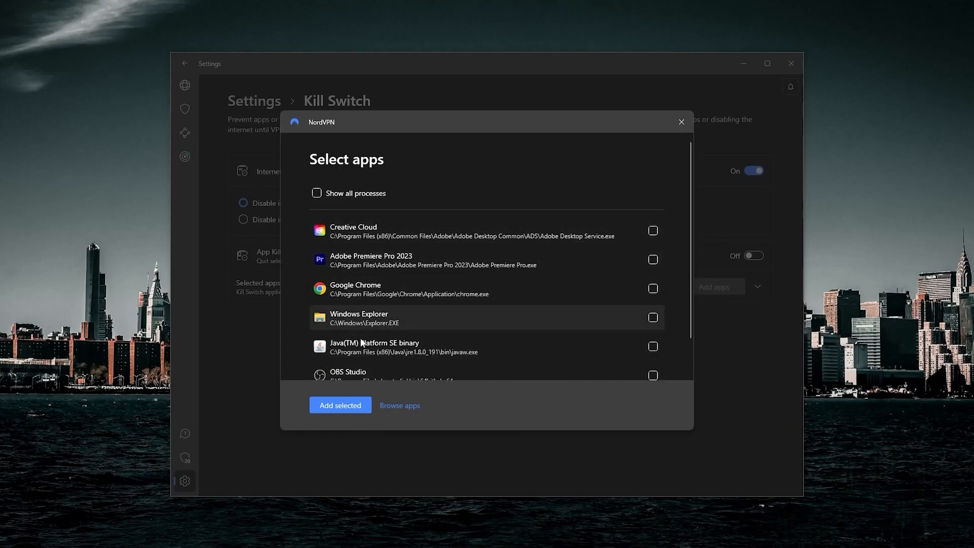
mouse_move(596, 251)
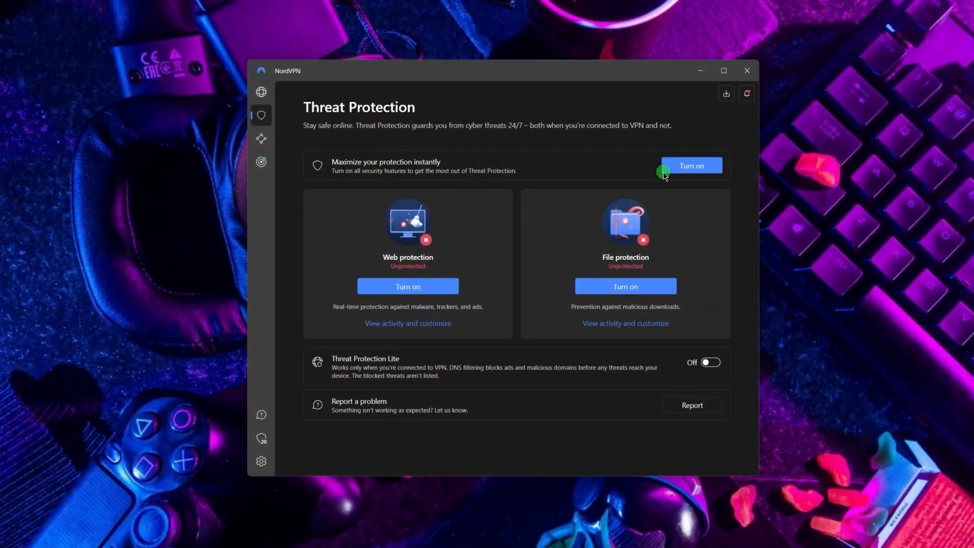
Review Threat Protection, pan the server map to Europe, then scroll the 6-device web page.
click(691, 166)
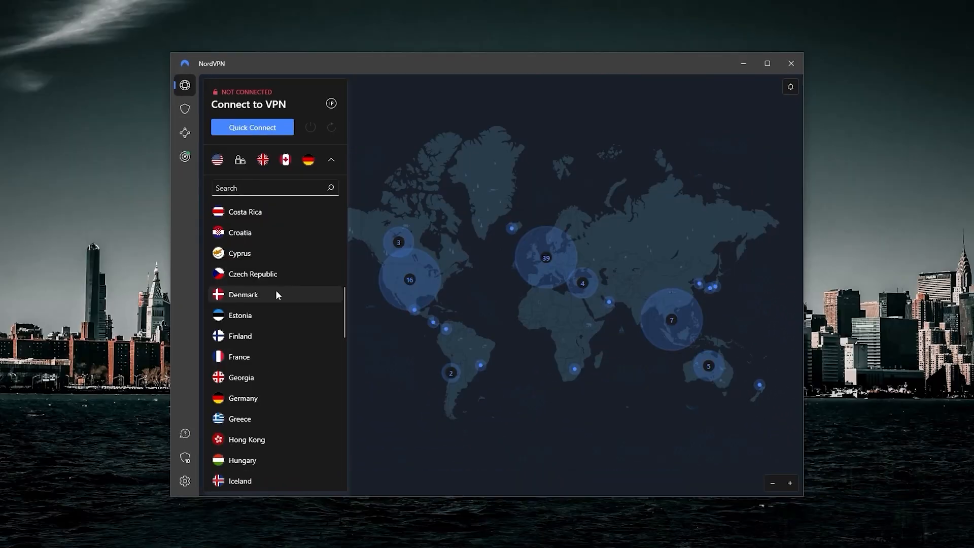
scroll(down, 3)
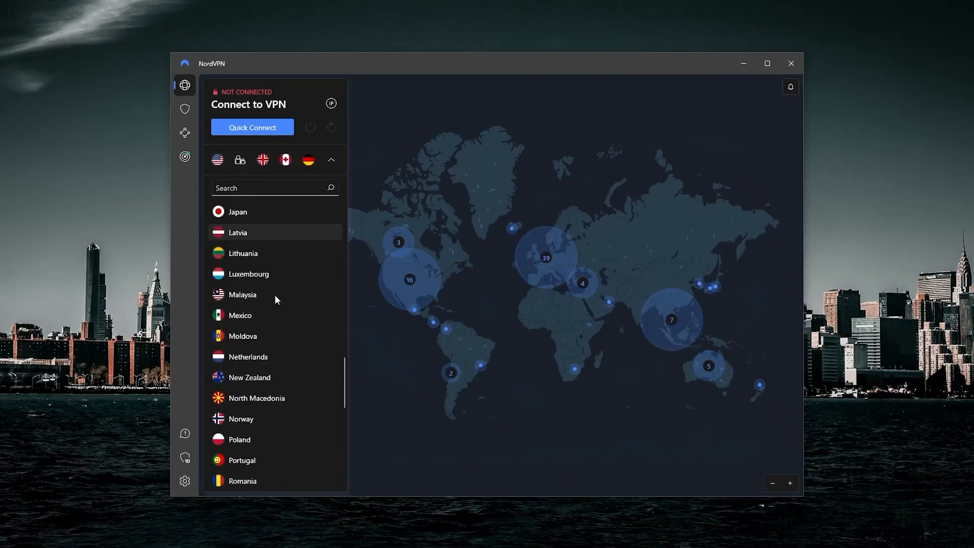
scroll(down, 3)
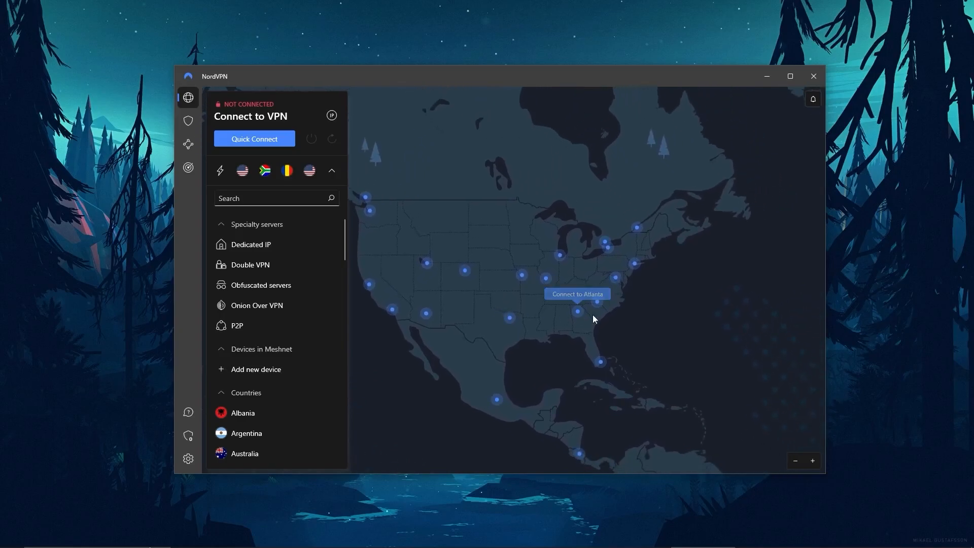
drag(593, 318, 441, 293)
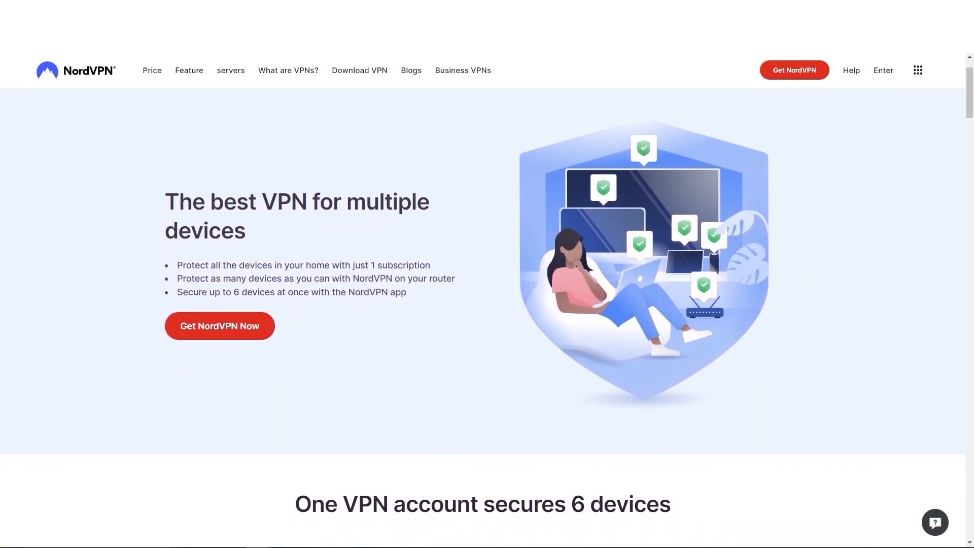
scroll(down, 3)
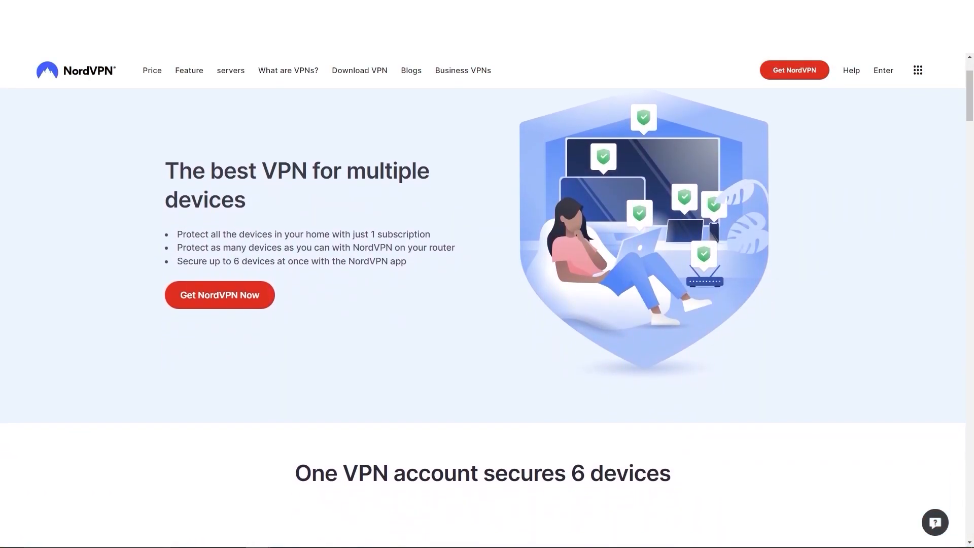
scroll(down, 3)
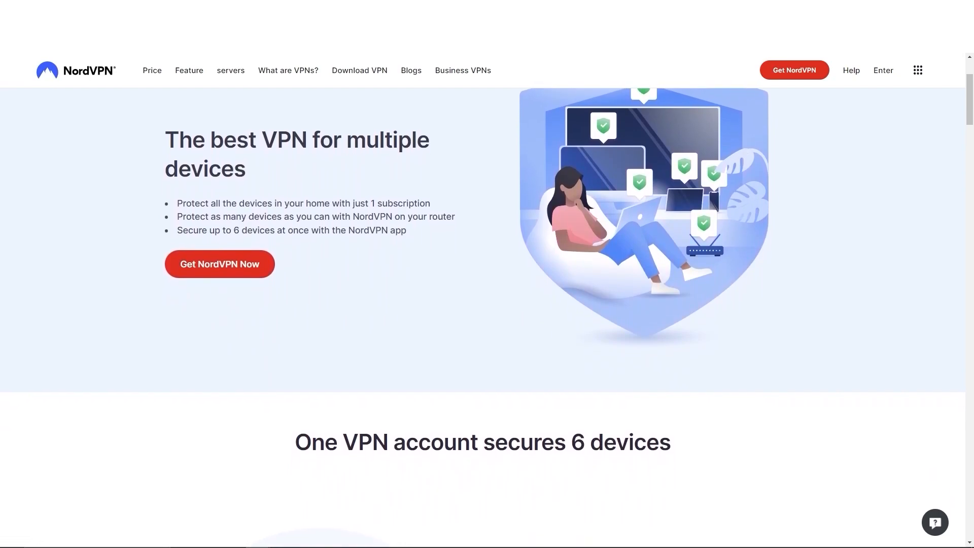
scroll(down, 3)
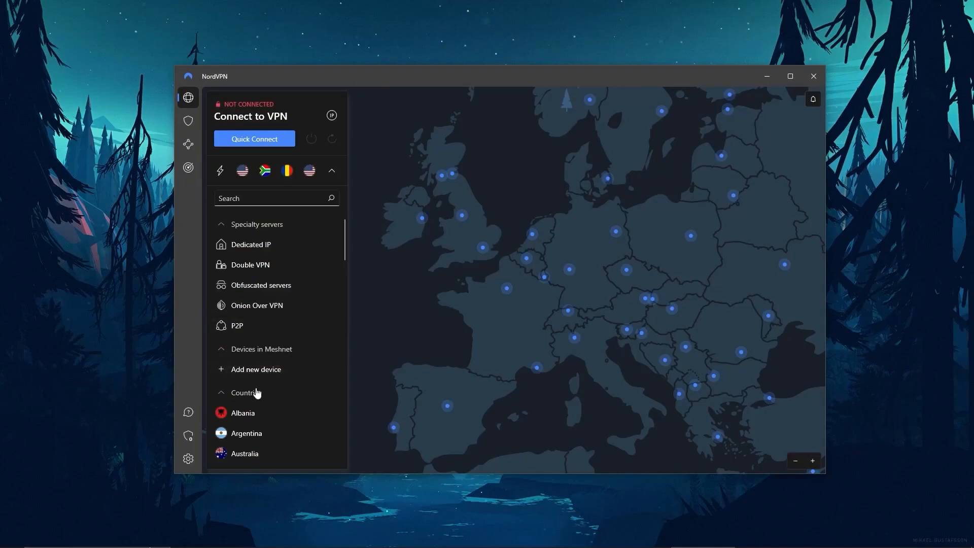
scroll(down, 3)
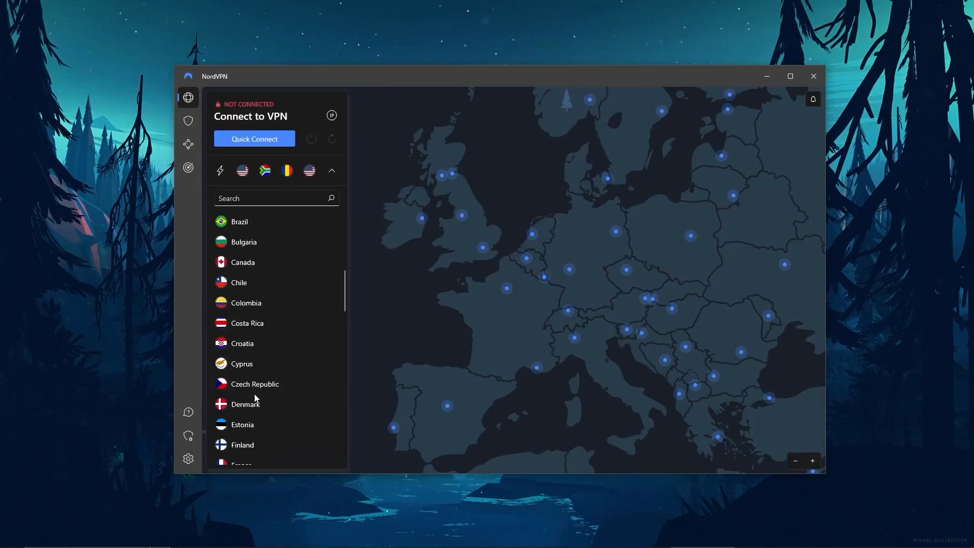
scroll(down, 3)
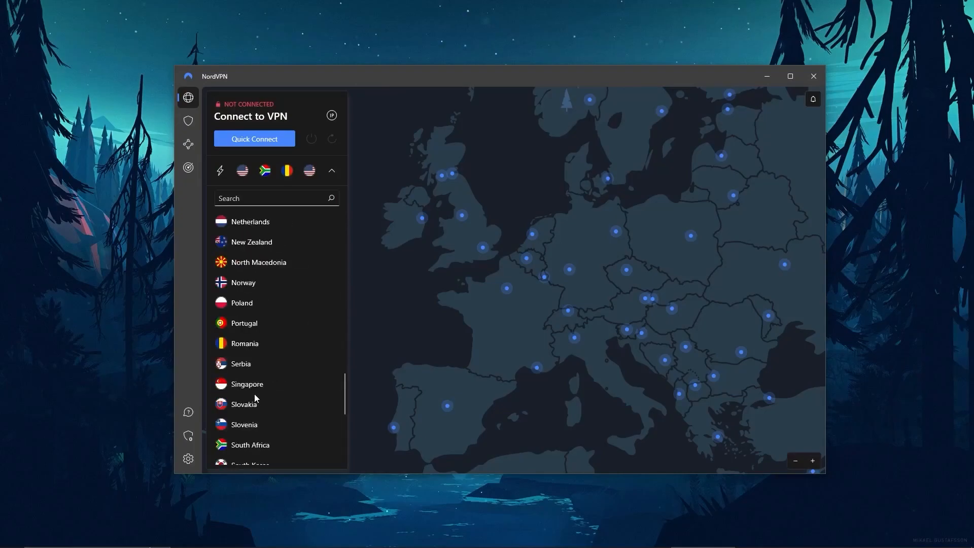
scroll(up, 3)
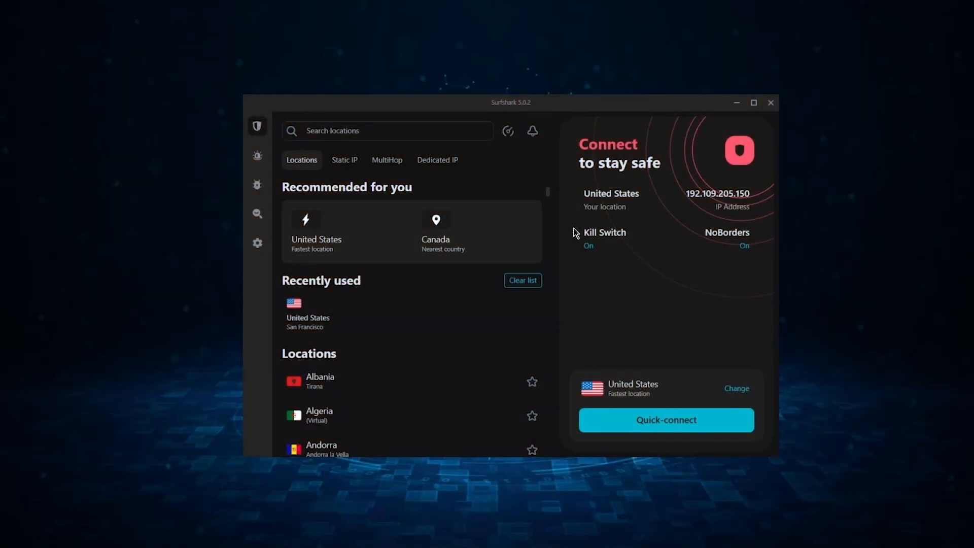
scroll(down, 3)
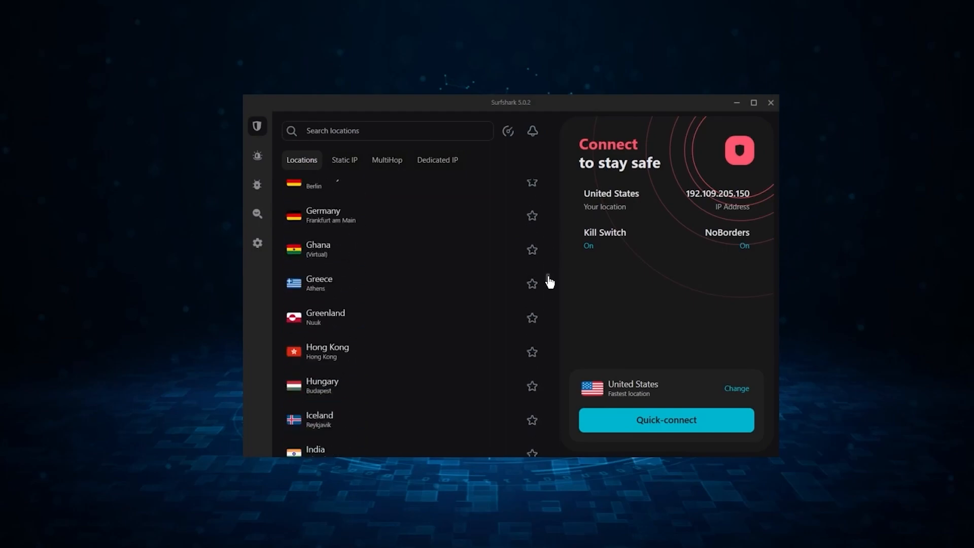
scroll(down, 3)
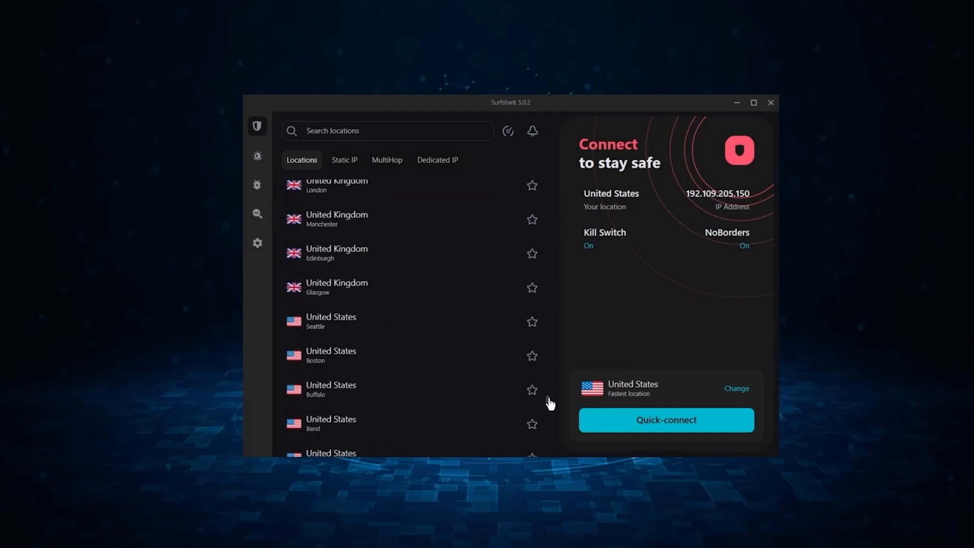
scroll(down, 3)
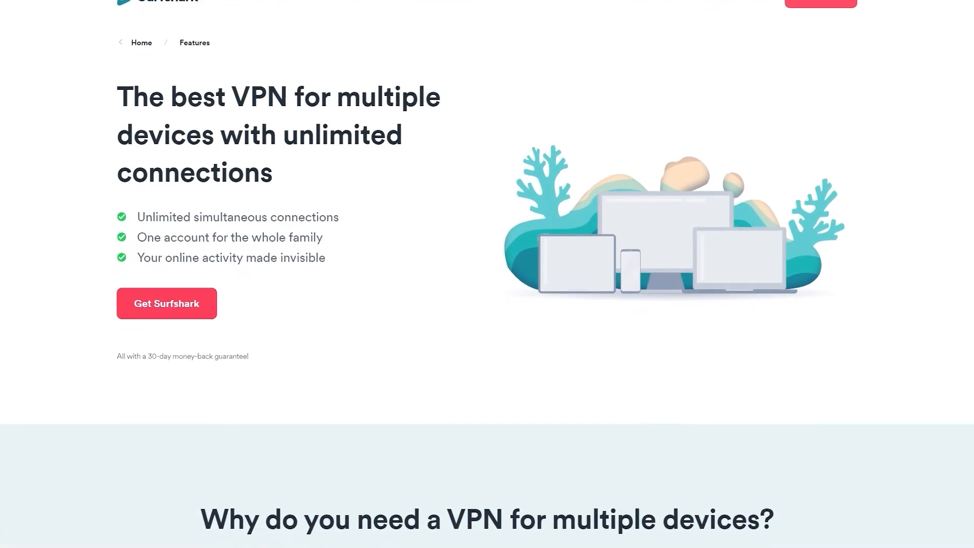
scroll(down, 3)
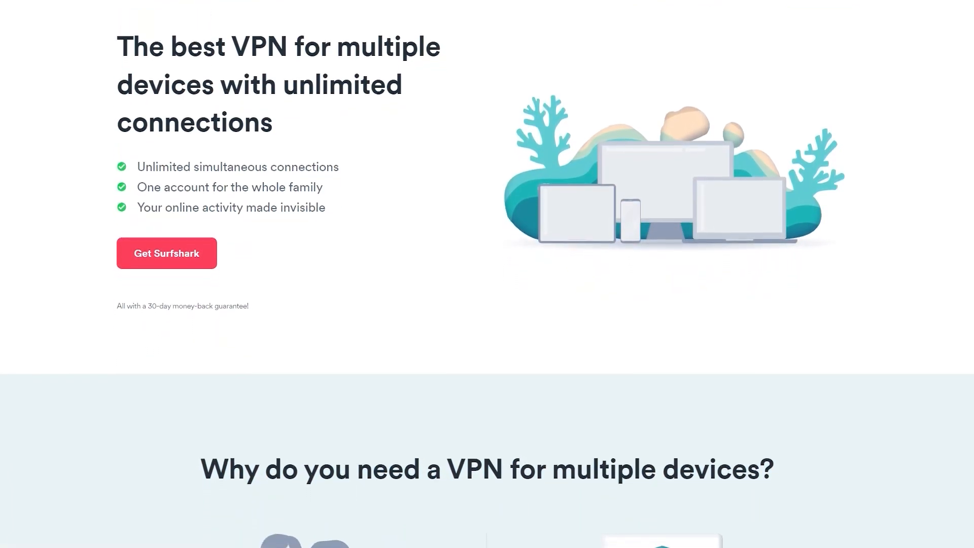
scroll(down, 3)
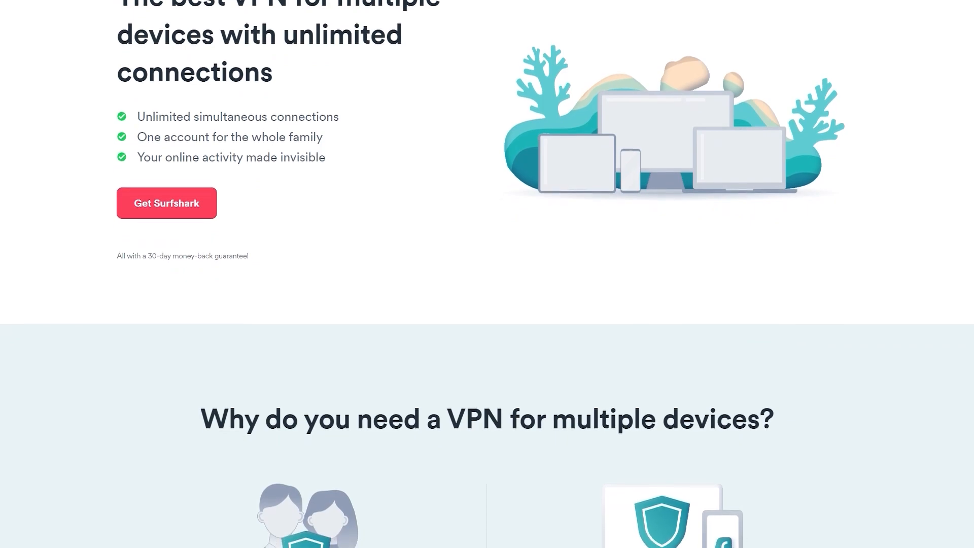
scroll(down, 3)
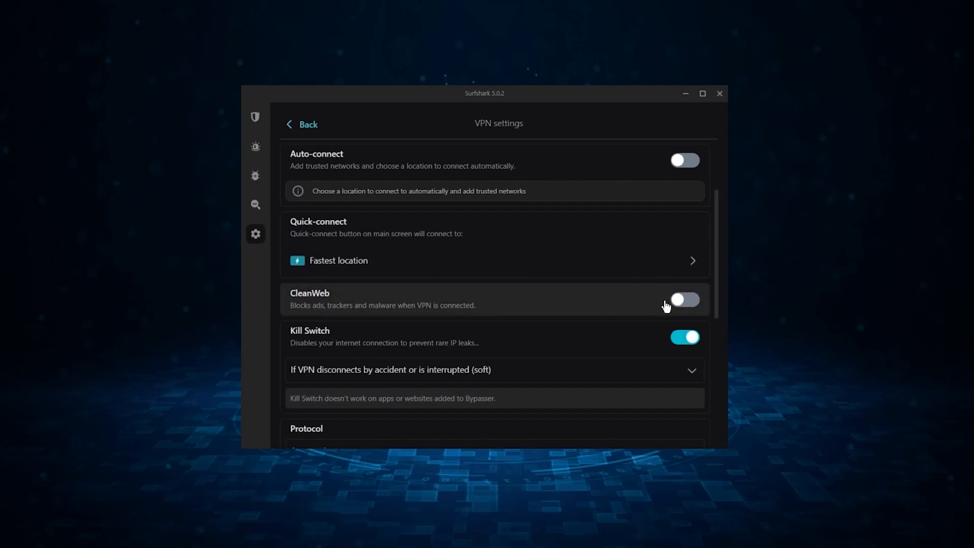
Switch on CleanWeb, then Invisible on LAN and NoBorders under Advanced Security.
click(684, 299)
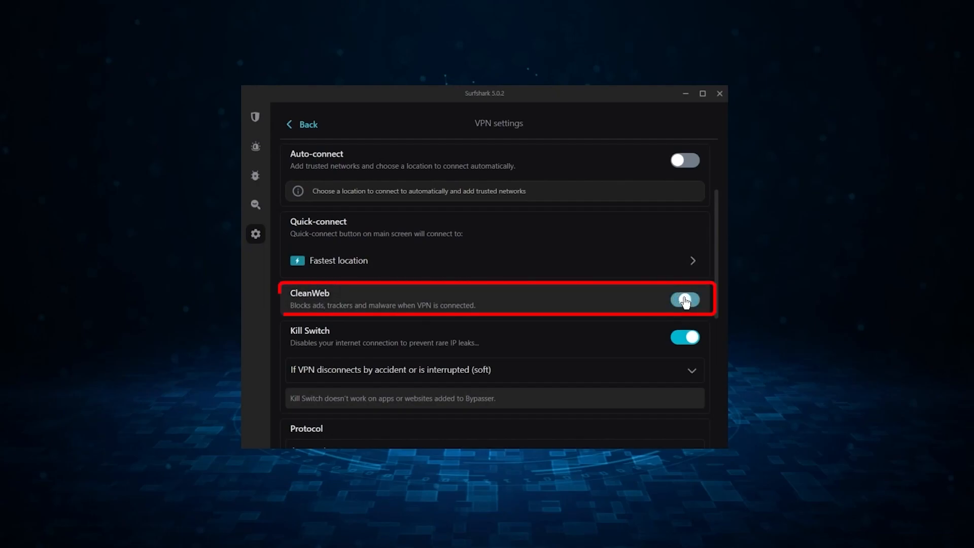
click(684, 299)
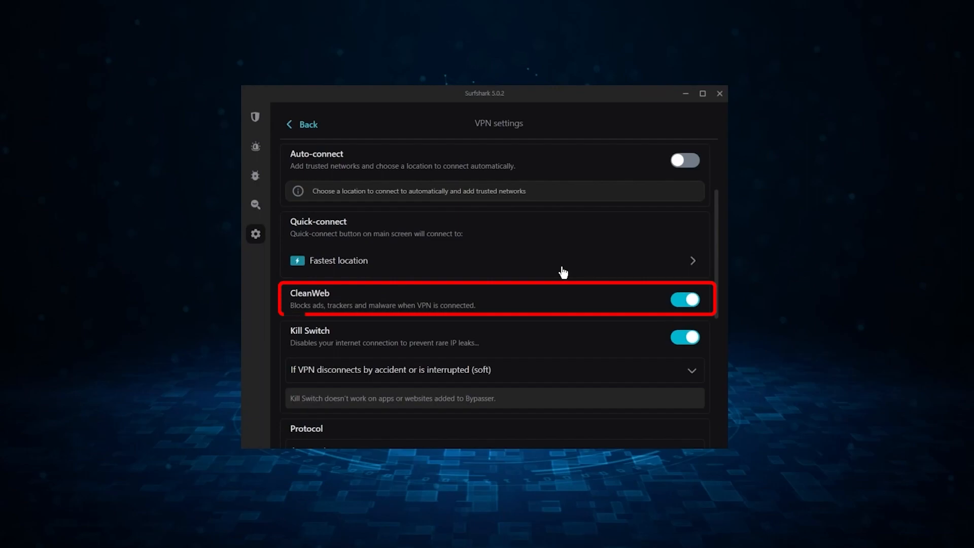
click(255, 117)
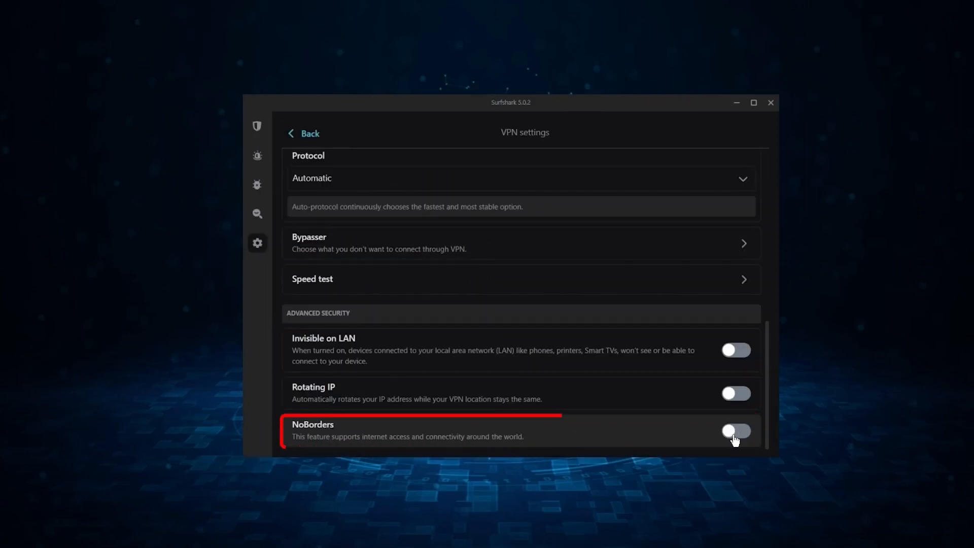
click(735, 432)
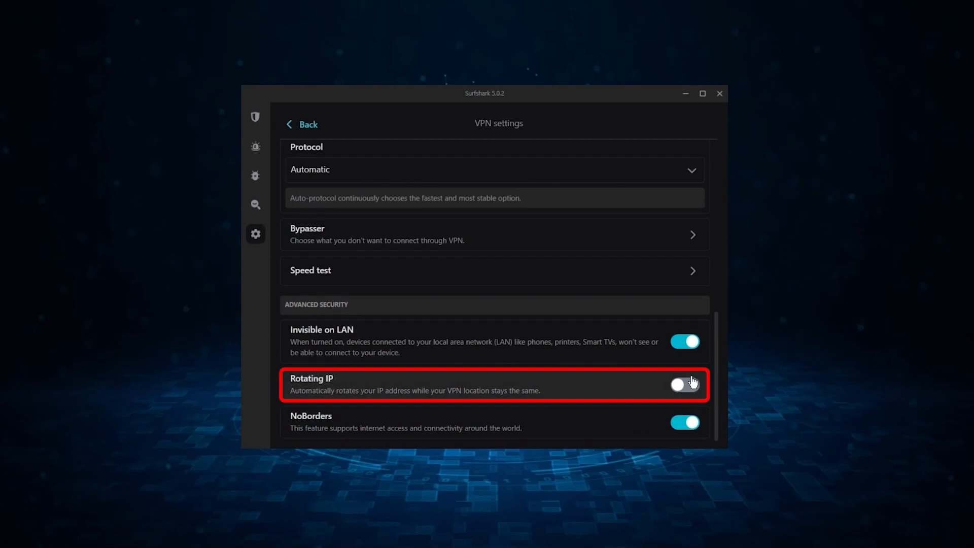
click(684, 385)
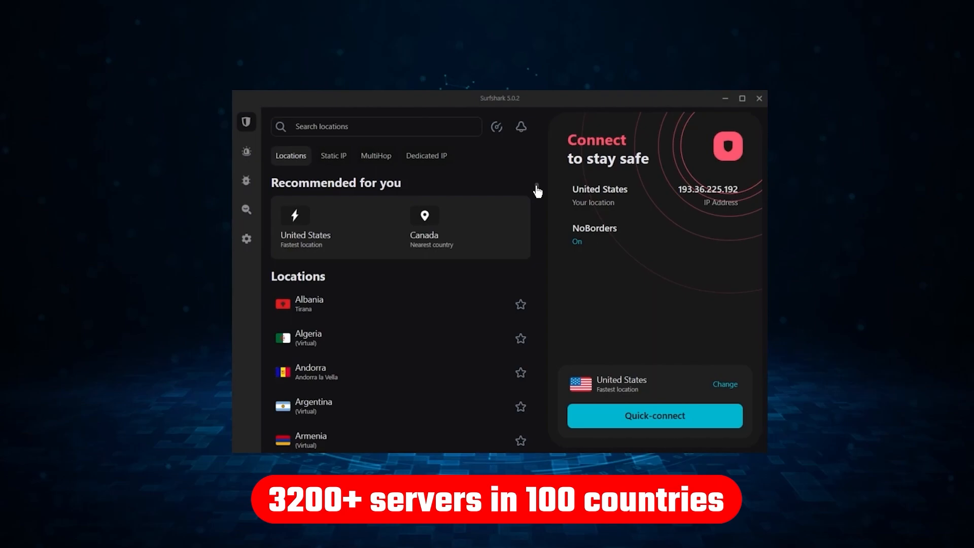
Connect Surfshark to United States – New York from the Locations list.
scroll(down, 3)
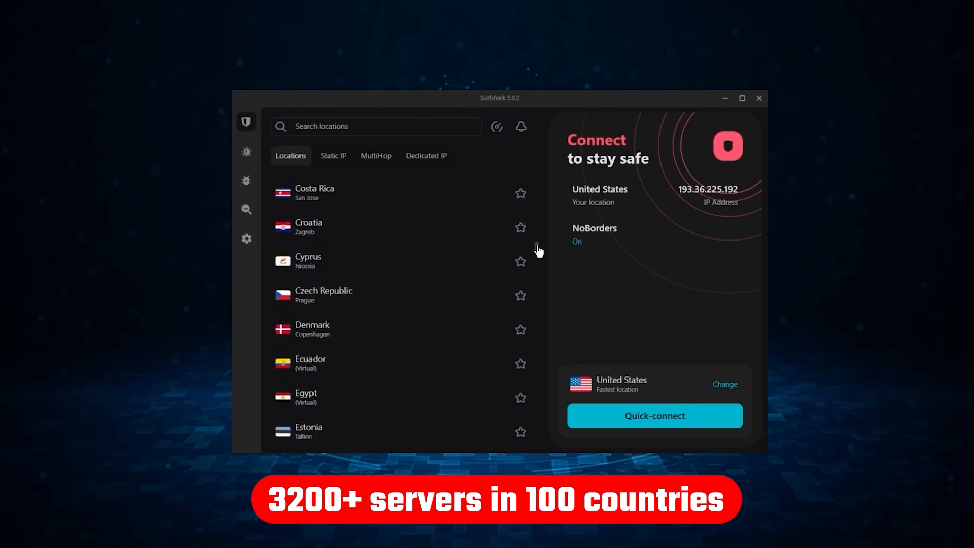
scroll(down, 3)
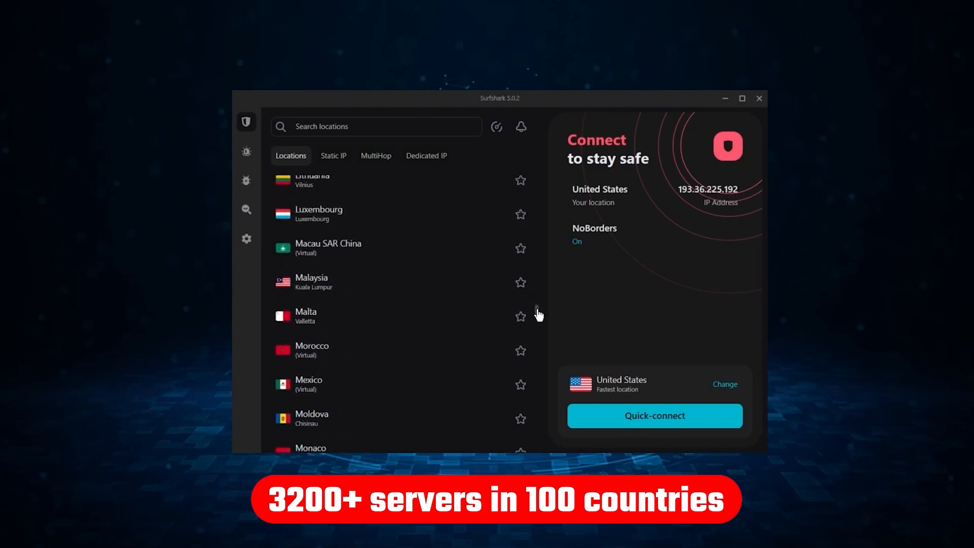
scroll(down, 3)
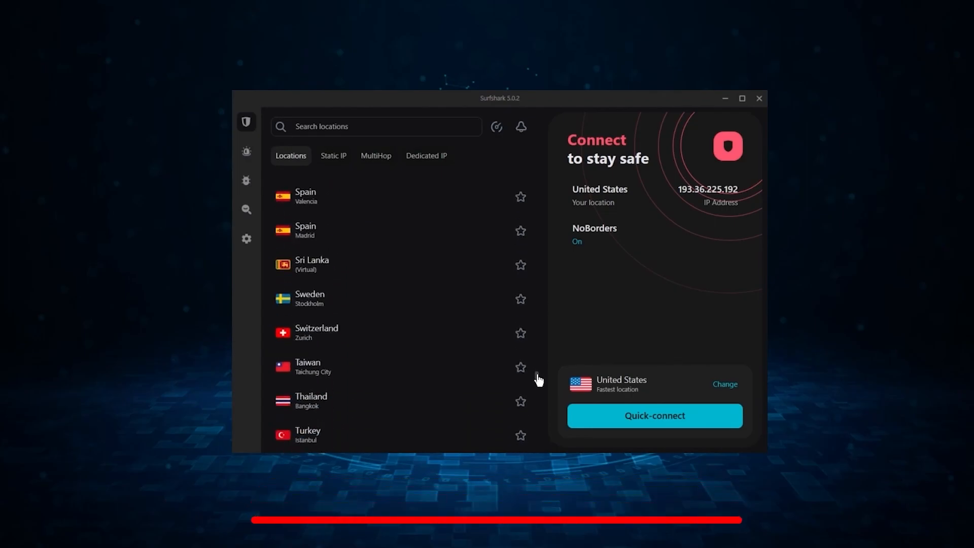
click(654, 415)
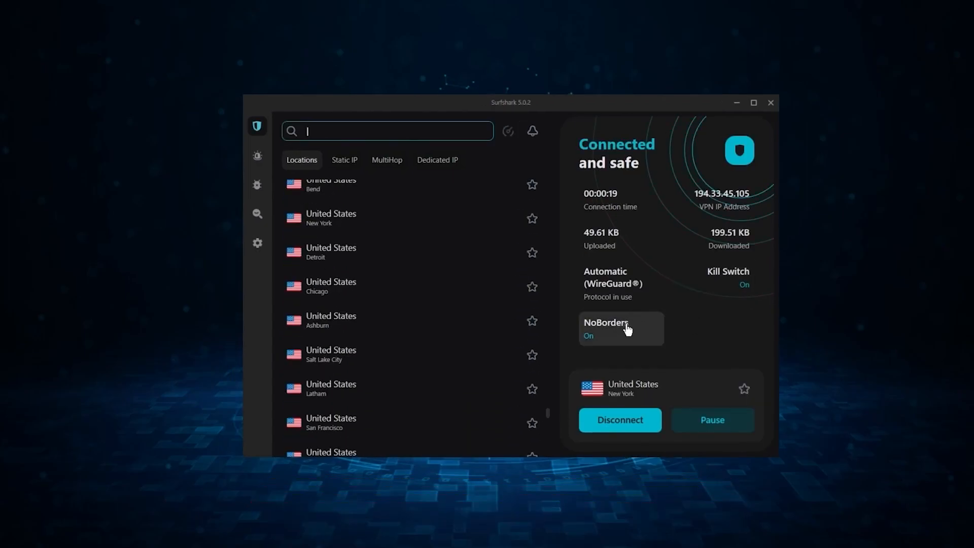
Open Surfshark's Settings > VPN settings and scroll down.
click(257, 242)
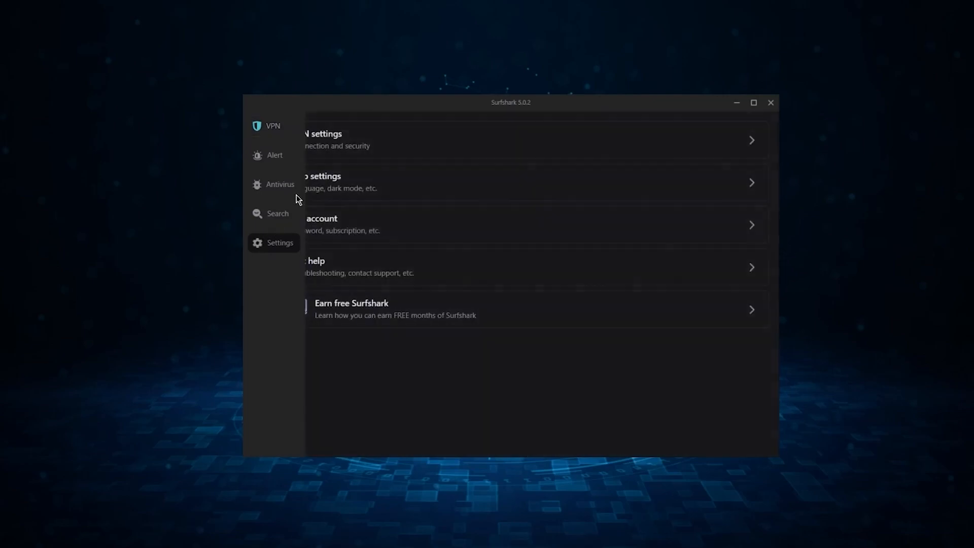
click(535, 140)
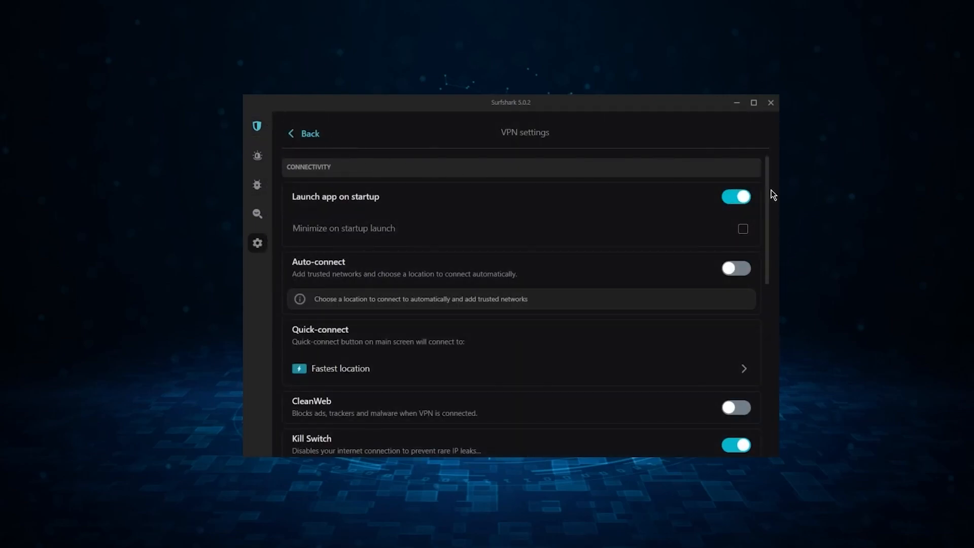
scroll(down, 3)
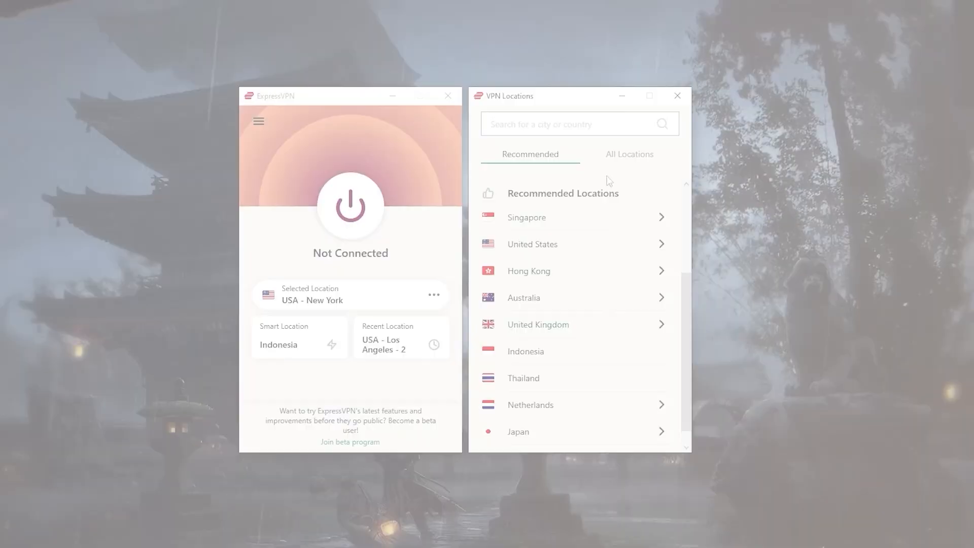
Switch to the All Locations tab and scroll the Asia Pacific countries to the end.
click(629, 155)
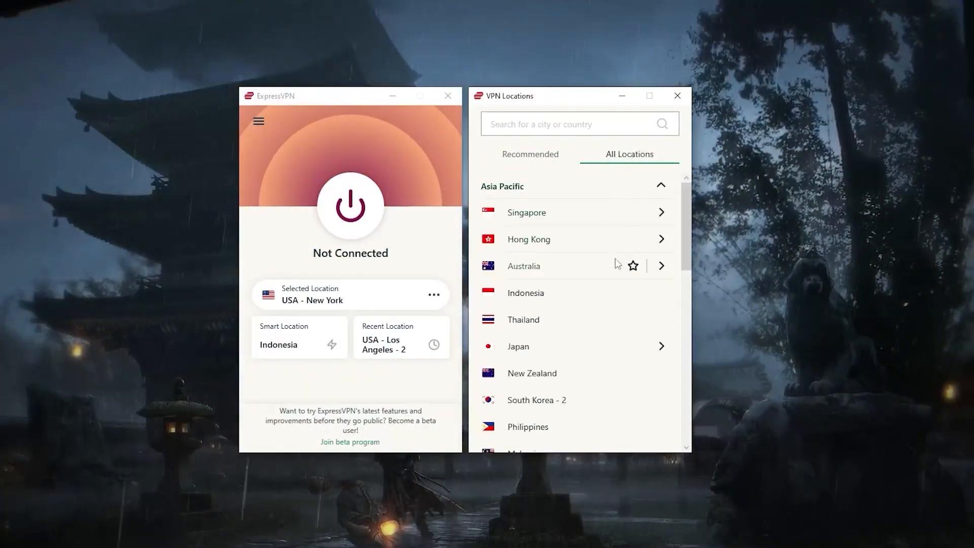
scroll(down, 3)
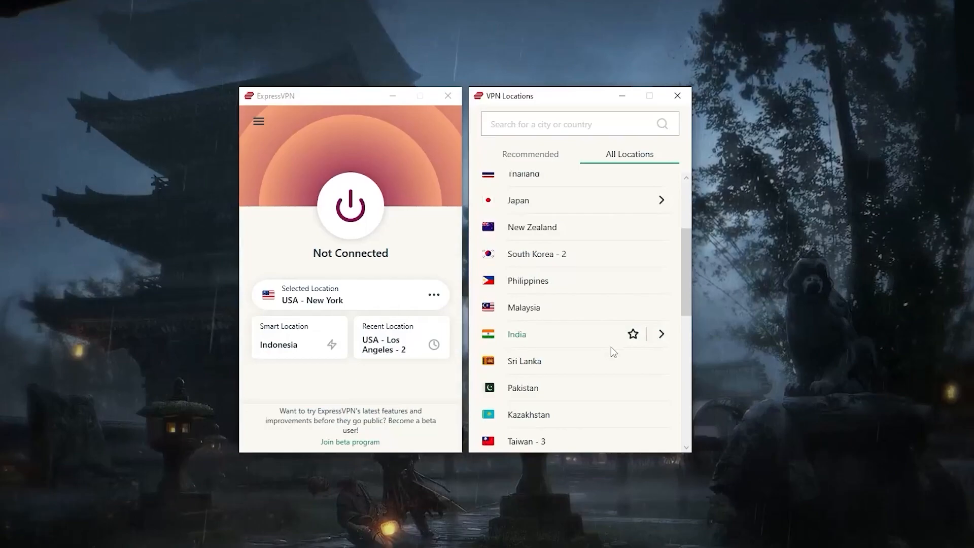
scroll(down, 3)
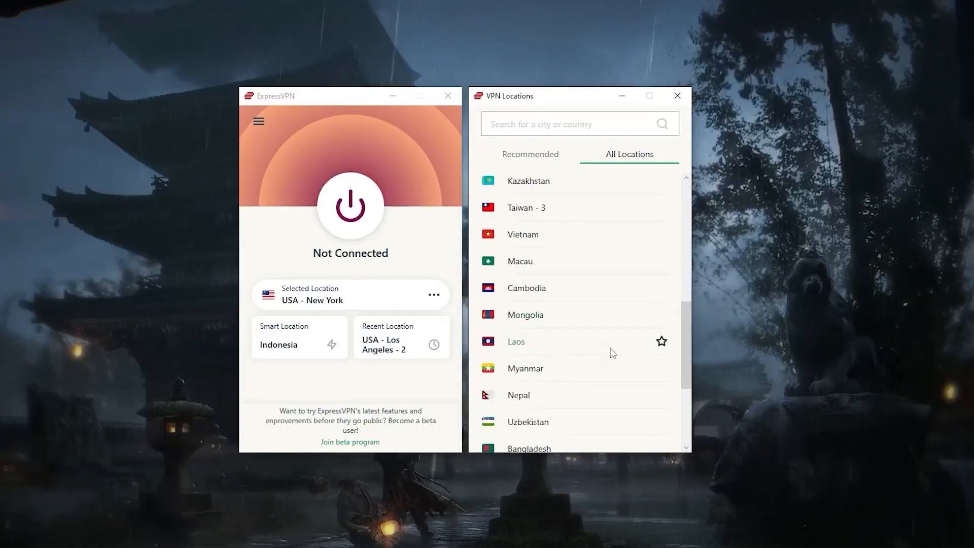
scroll(down, 3)
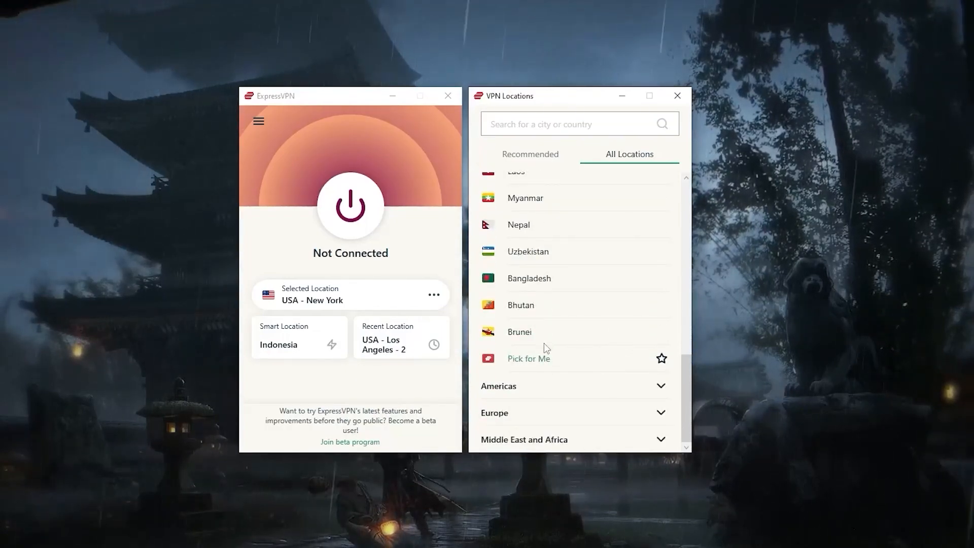
click(259, 121)
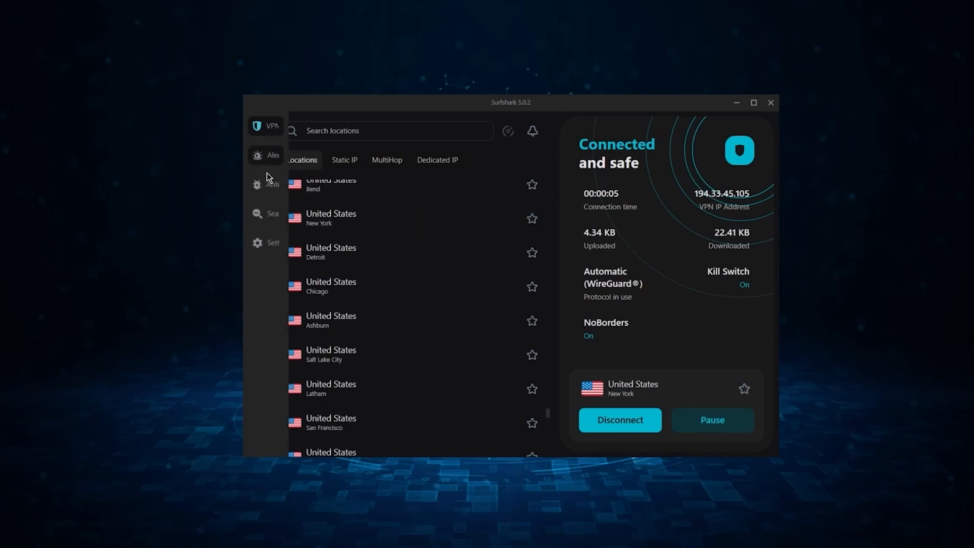
Revisit Surfshark's VPN settings, then disconnect the VPN with Kill Switch and NoBorders left on.
click(266, 242)
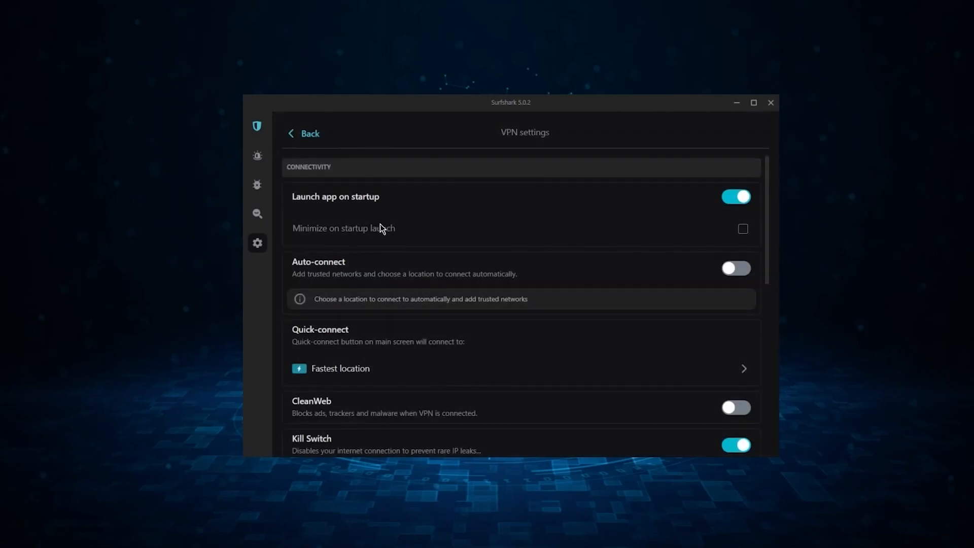
click(302, 133)
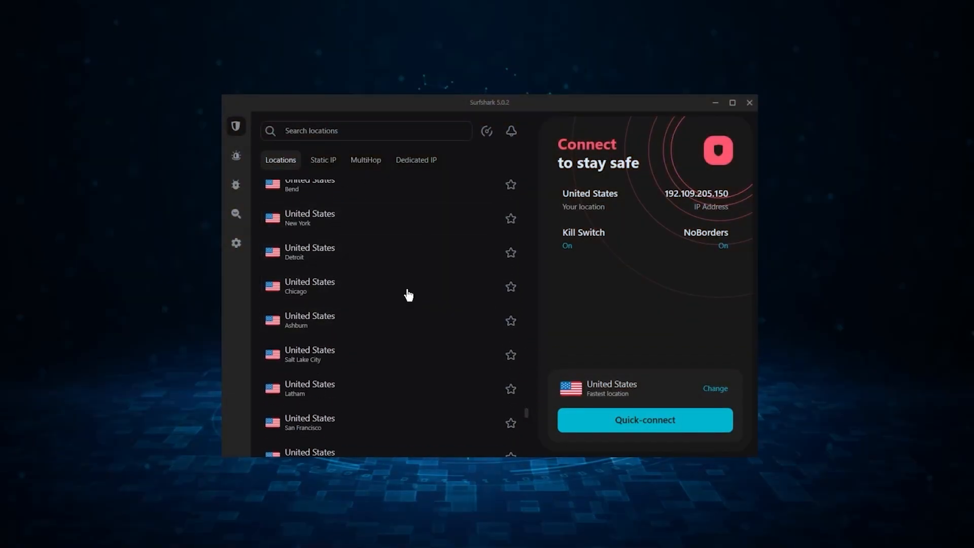
click(644, 420)
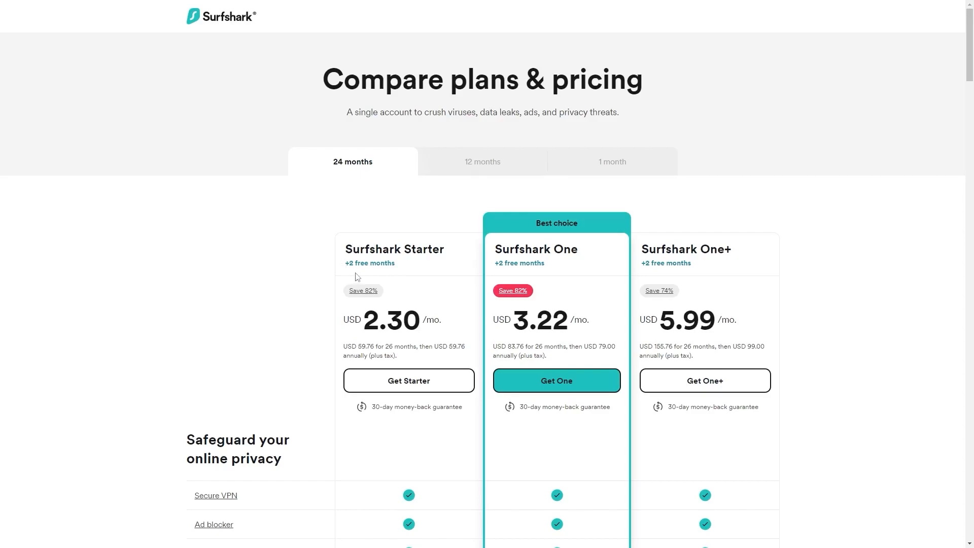
mouse_move(370, 276)
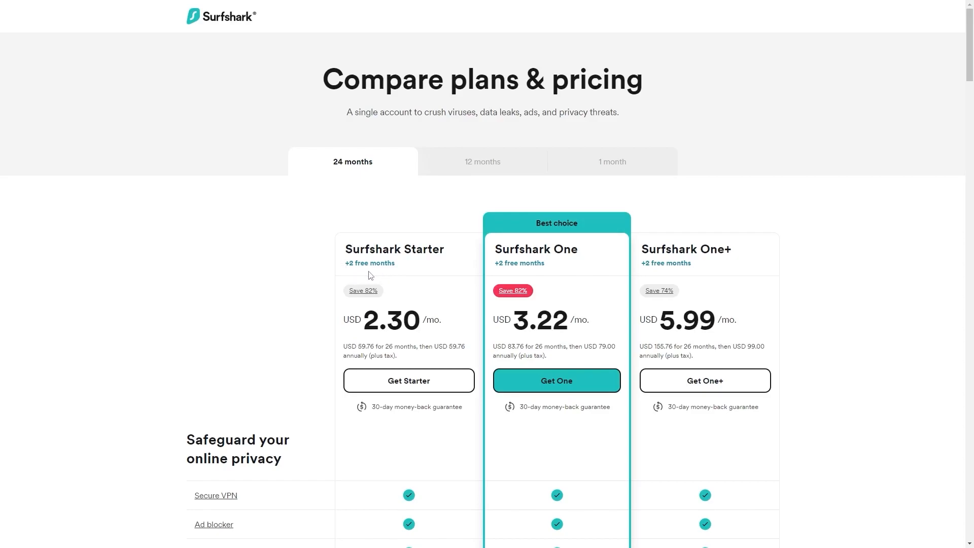
mouse_move(362, 301)
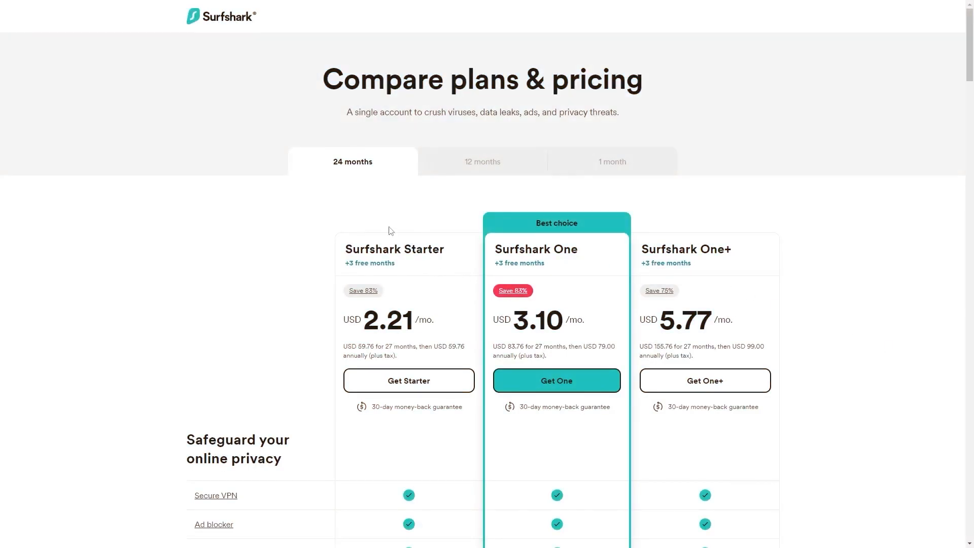
mouse_move(382, 276)
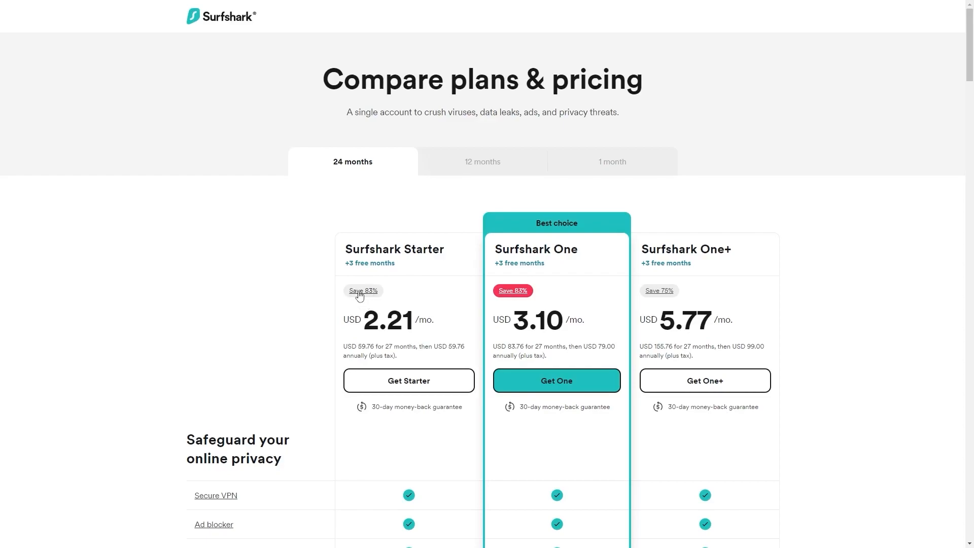
Choose Get Starter for the 24-month Surfshark Starter plan to open checkout.
click(409, 380)
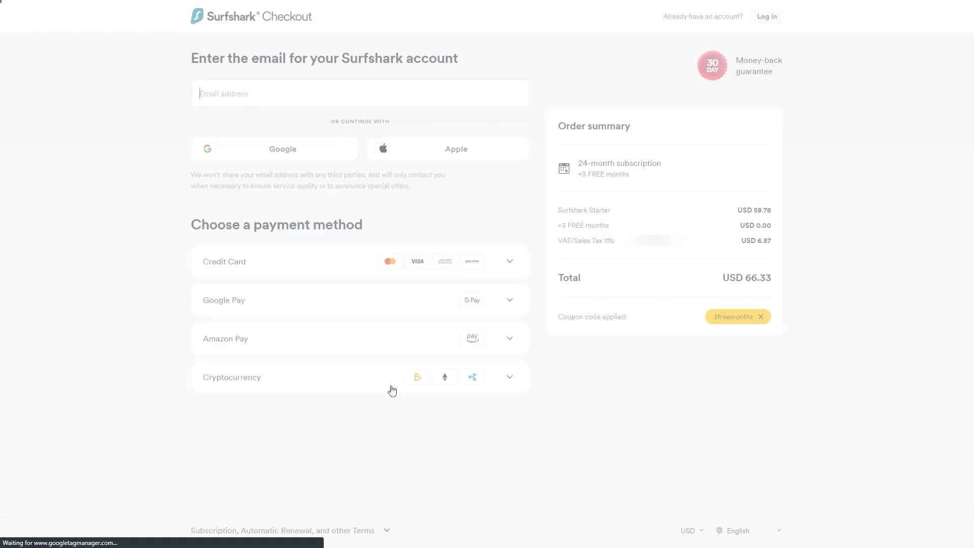